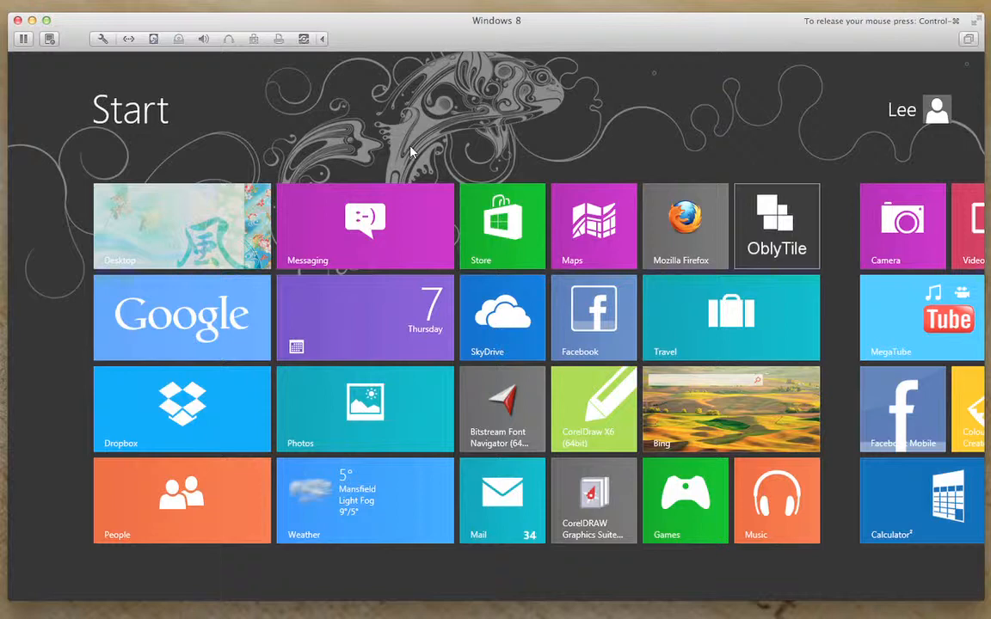
mouse_move(626, 166)
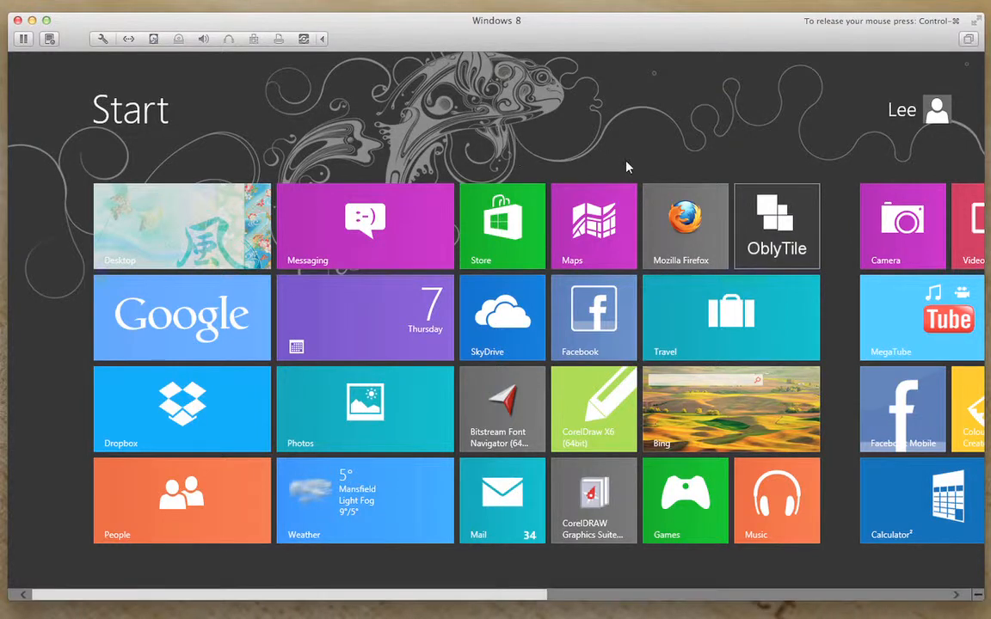
mouse_move(688, 231)
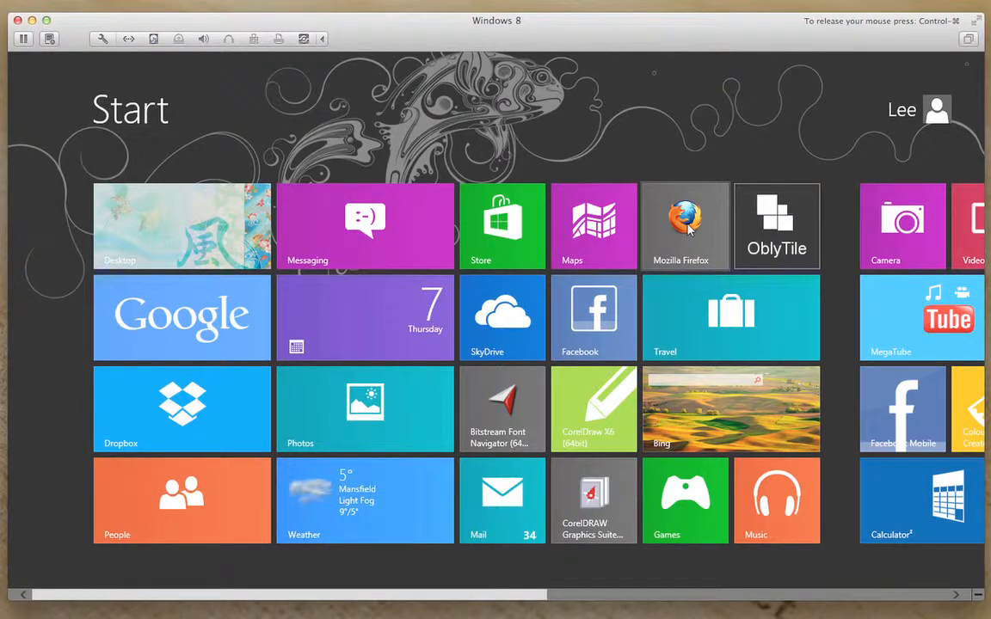
Launch Mozilla Firefox from the Windows 8 Start screen.
click(685, 225)
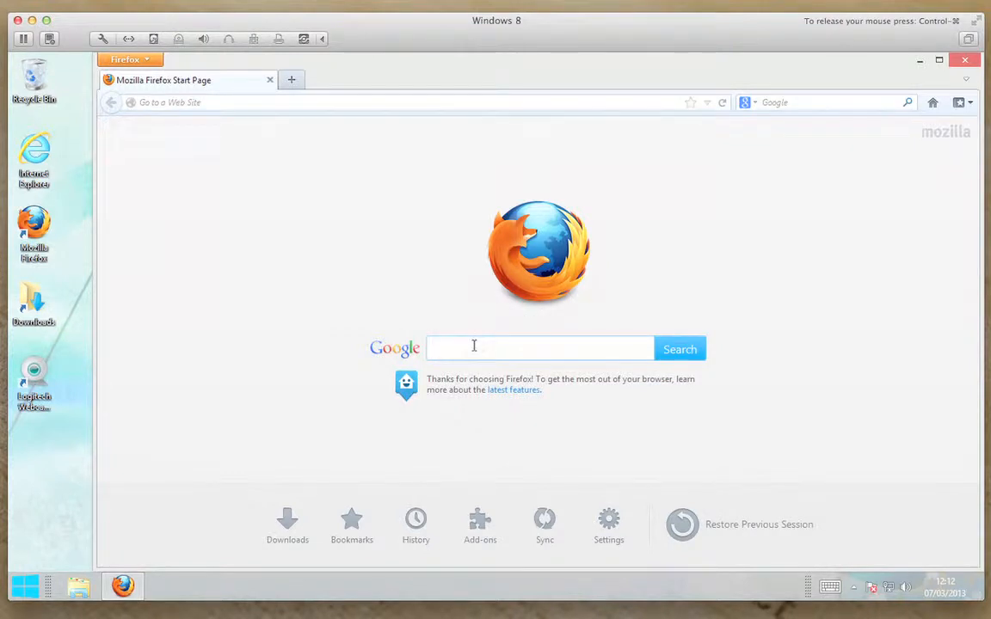
Search Google for 'java' and reach the java.com Free Java Download page.
text(java.com/en/download/index.jsp)
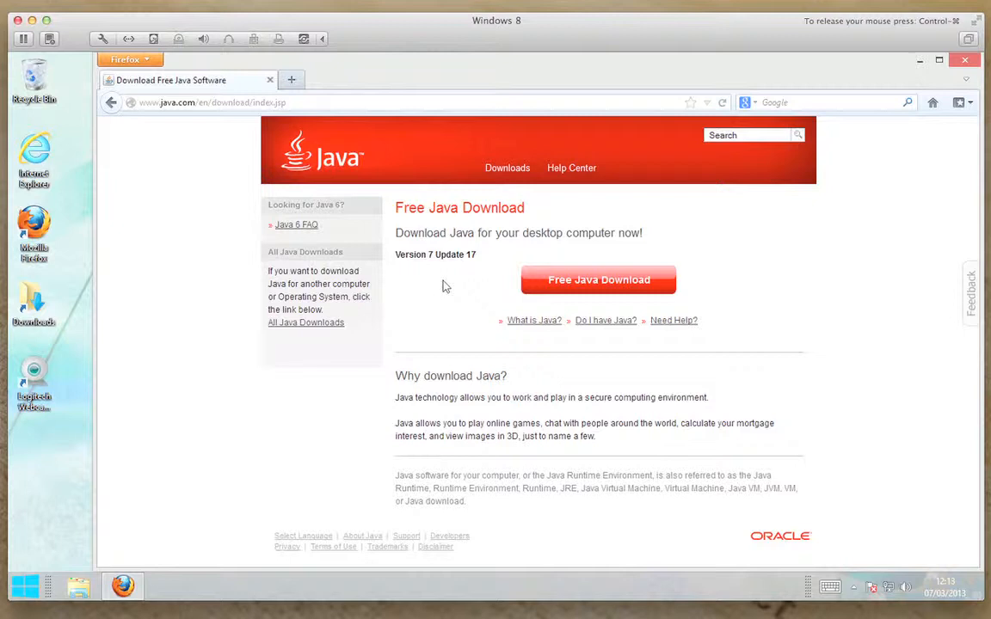
mouse_move(588, 284)
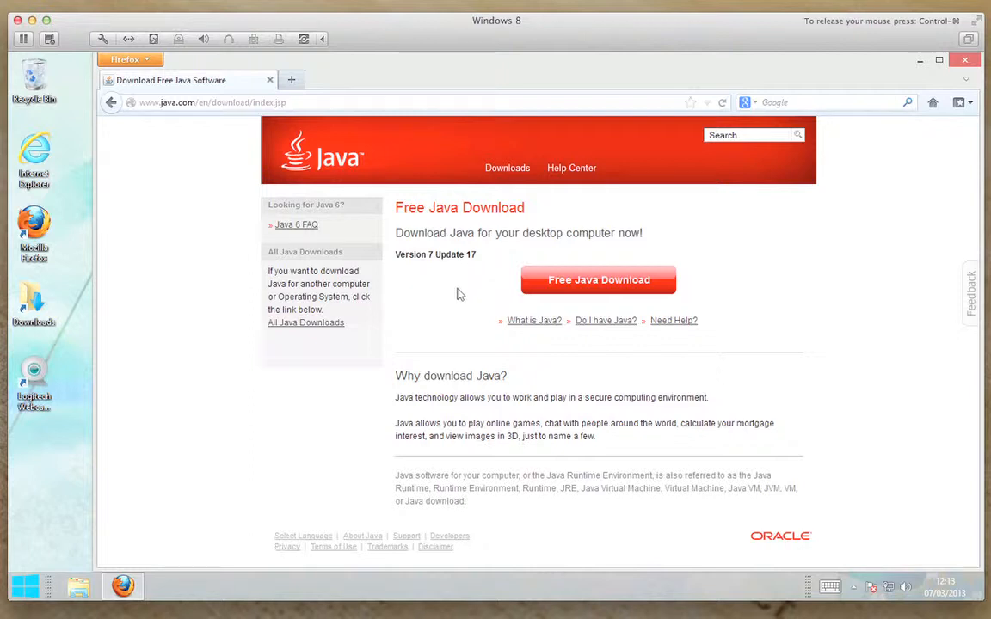
mouse_move(433, 300)
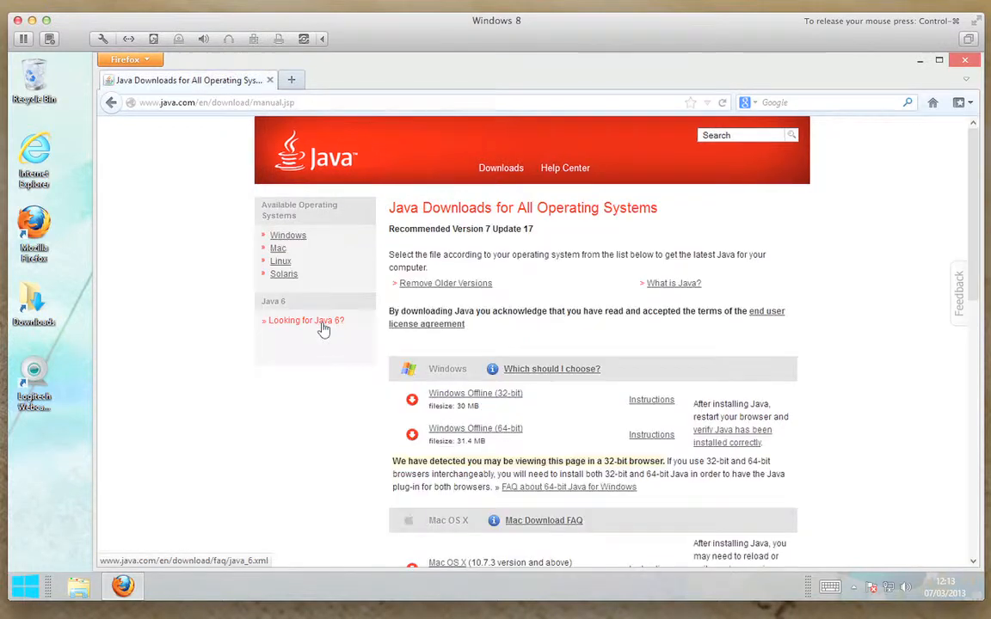
mouse_move(462, 431)
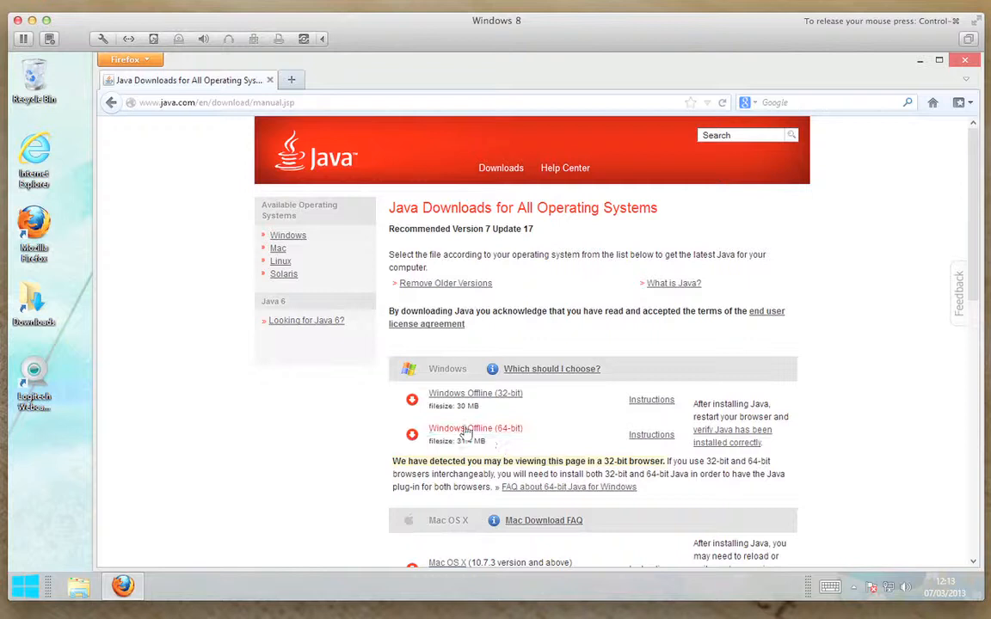
mouse_move(479, 434)
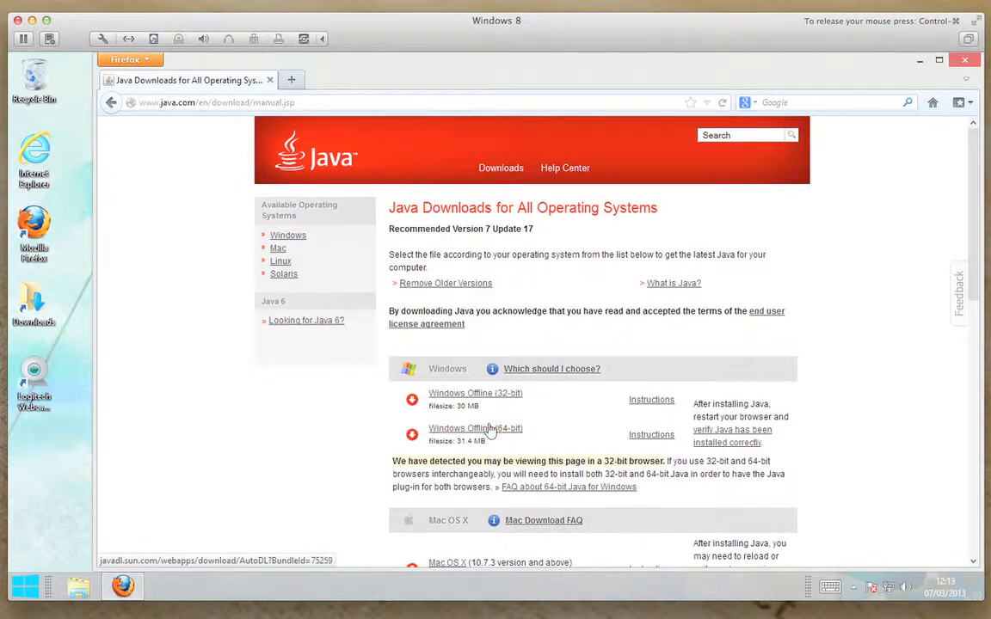
mouse_move(495, 430)
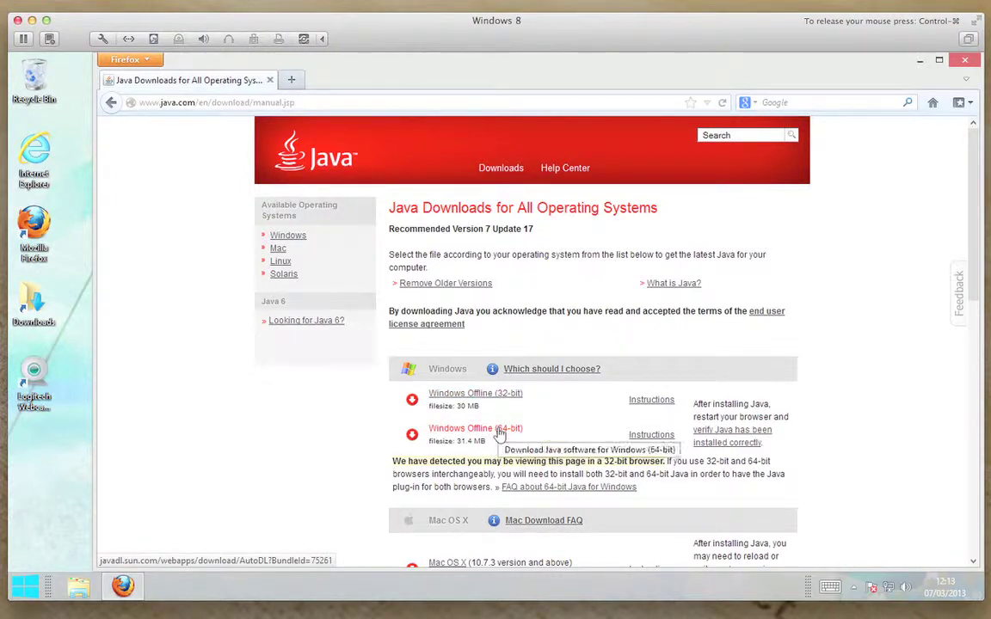
mouse_move(489, 399)
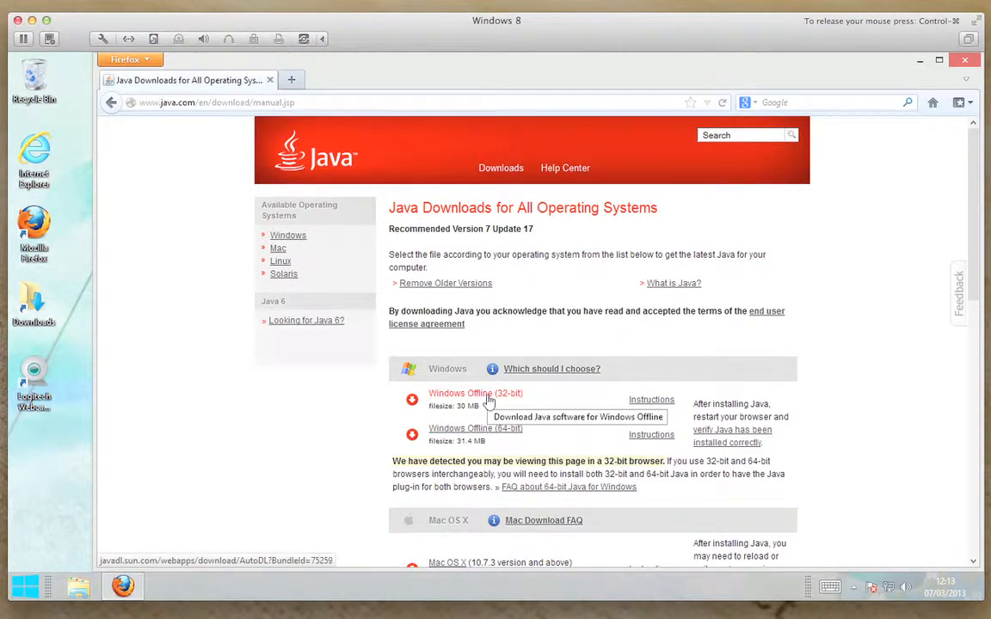
mouse_move(289, 392)
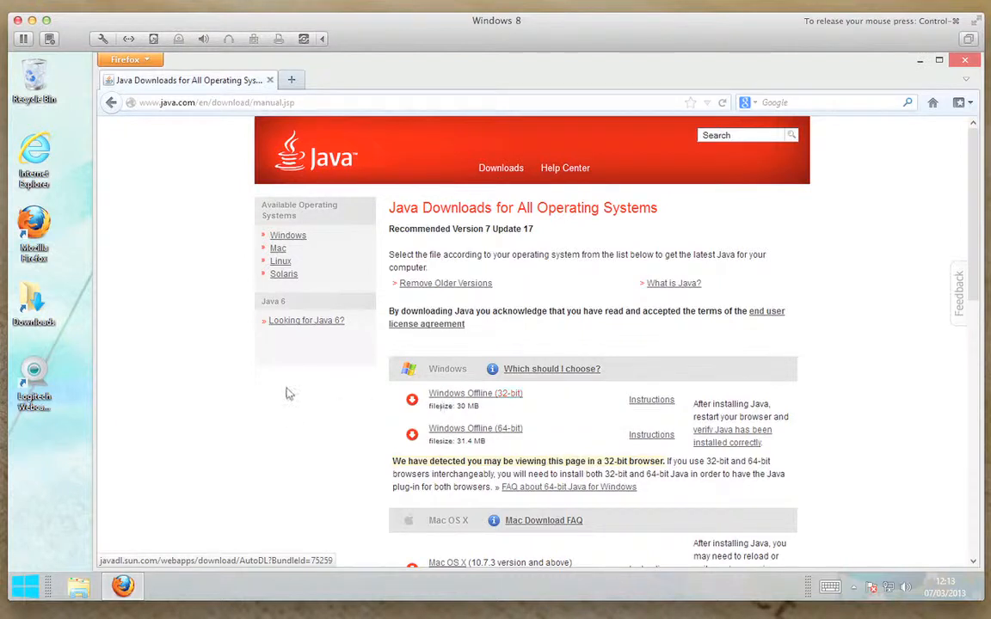
mouse_move(258, 406)
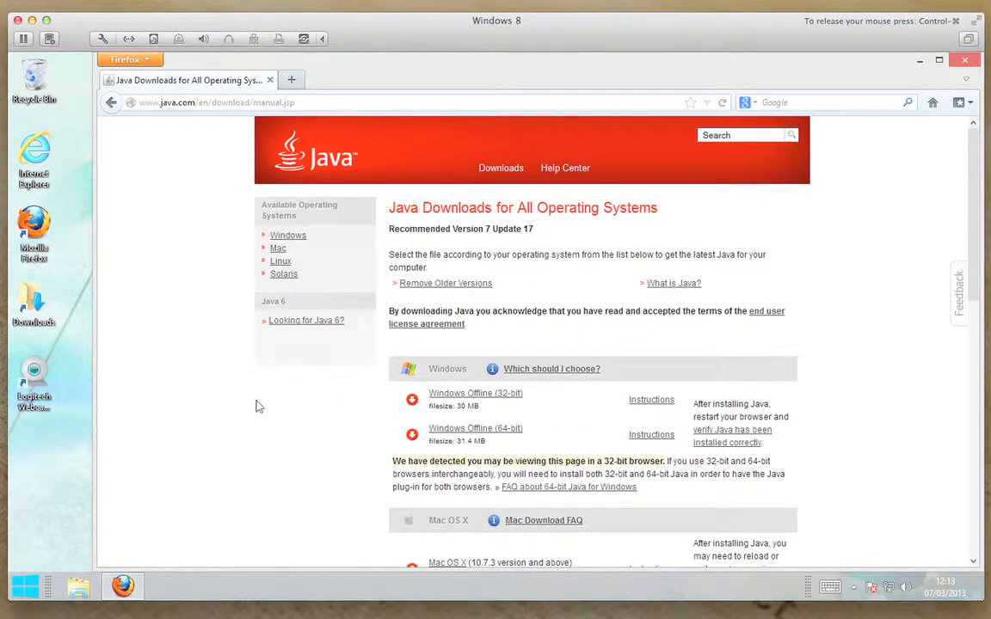
mouse_move(53, 593)
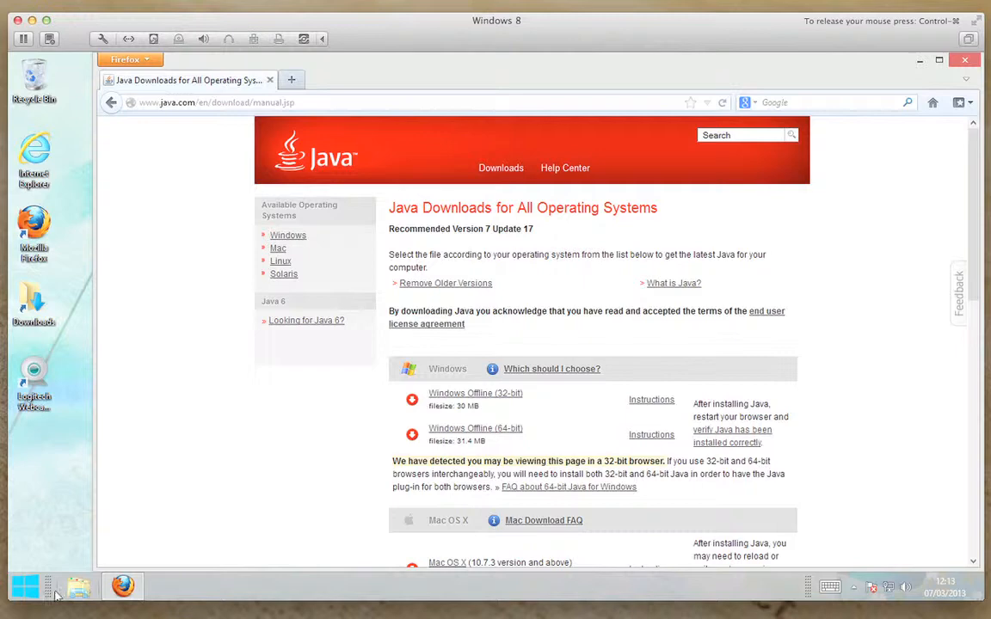
View the Computer's system properties in File Explorer, confirming 64-bit Windows 8 Pro.
click(78, 586)
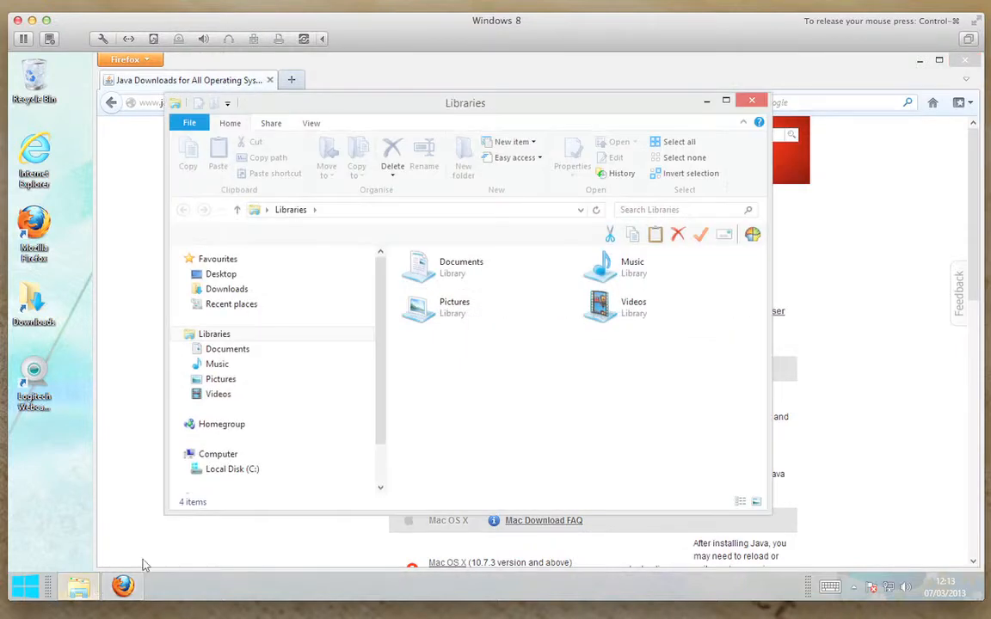
right_click(216, 454)
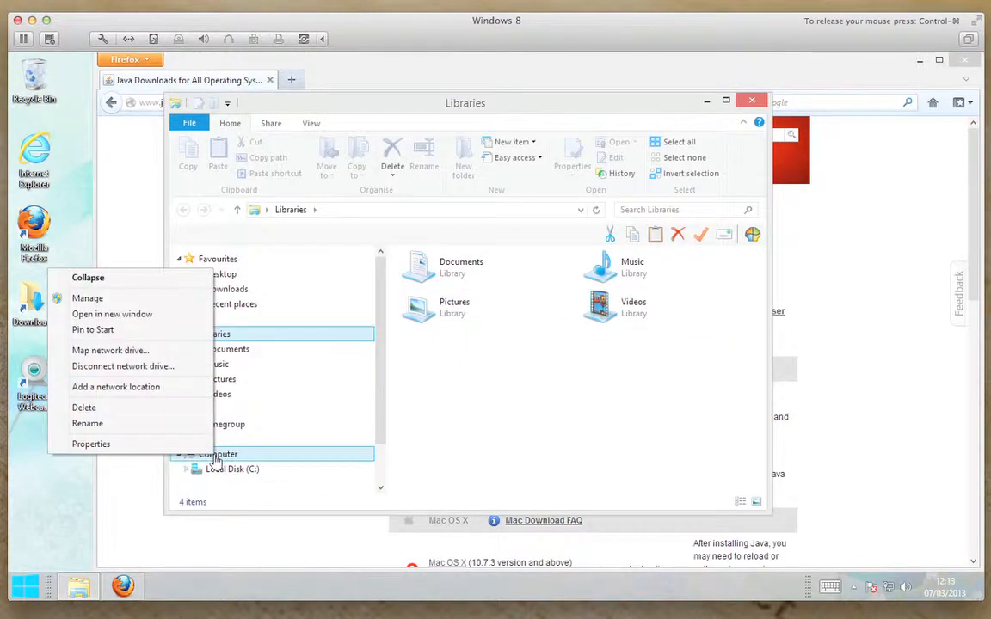
click(90, 443)
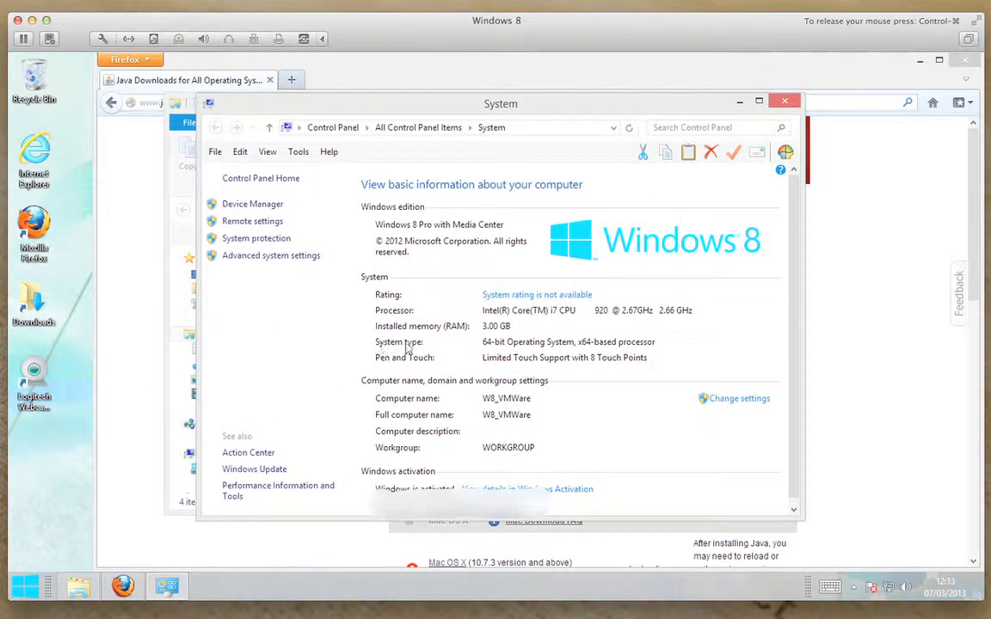
mouse_move(485, 345)
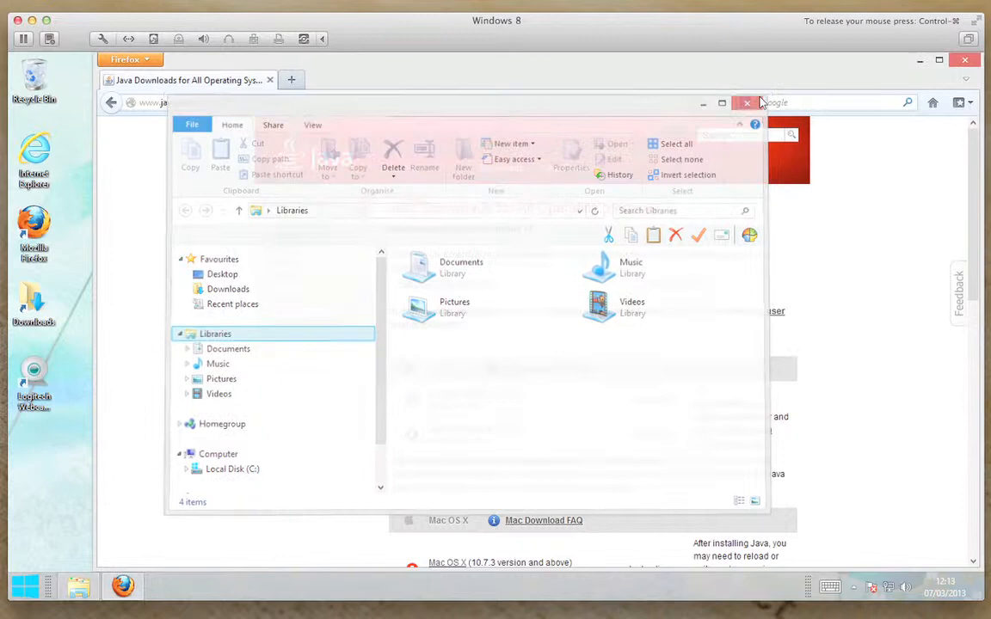
Save the 64-bit Windows offline Java installer jre-7u17-windows-x64.exe for download.
click(747, 103)
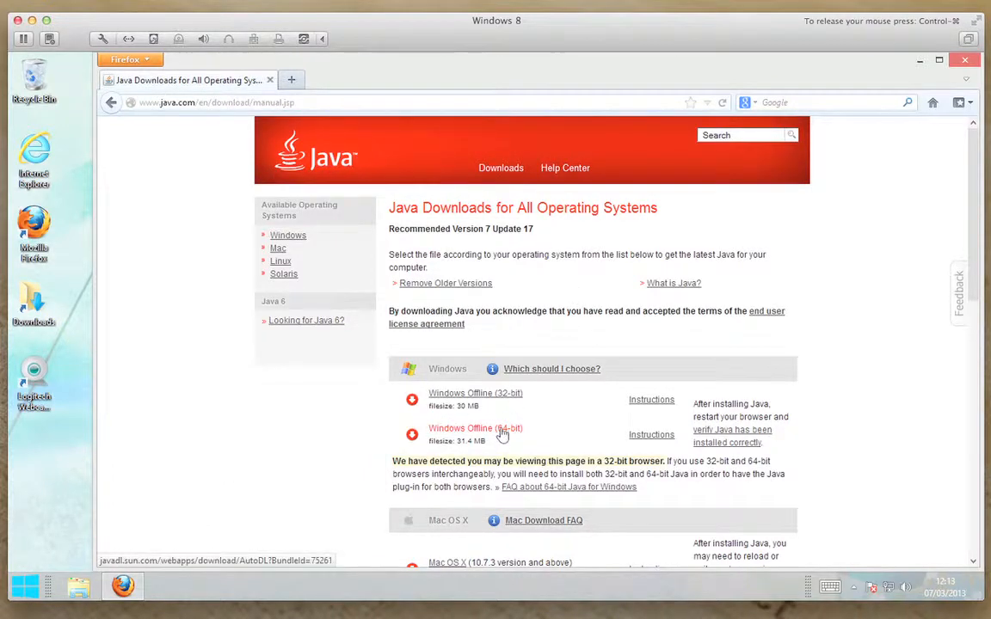
click(473, 428)
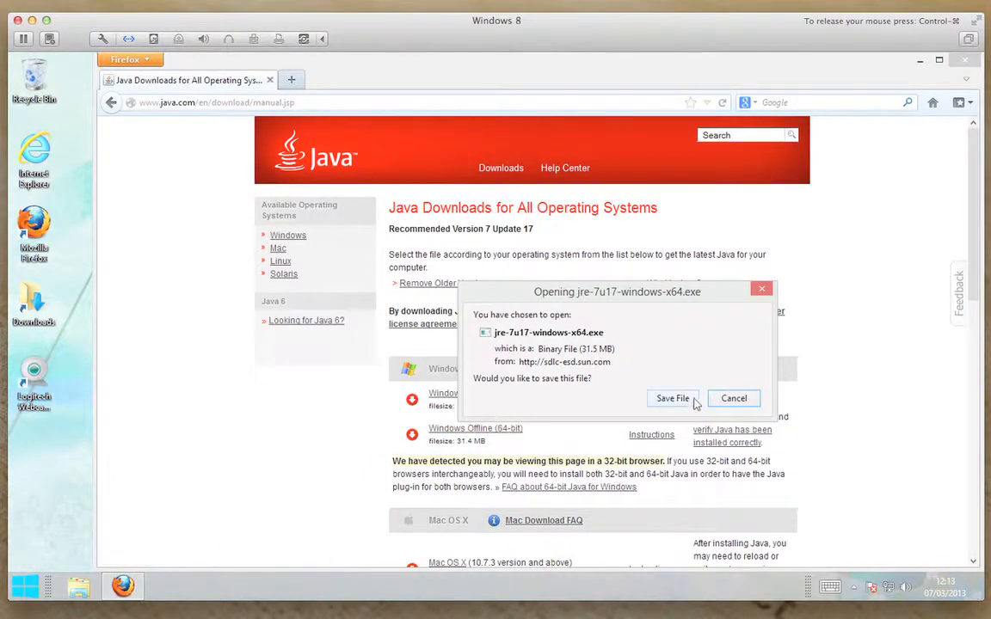
click(671, 399)
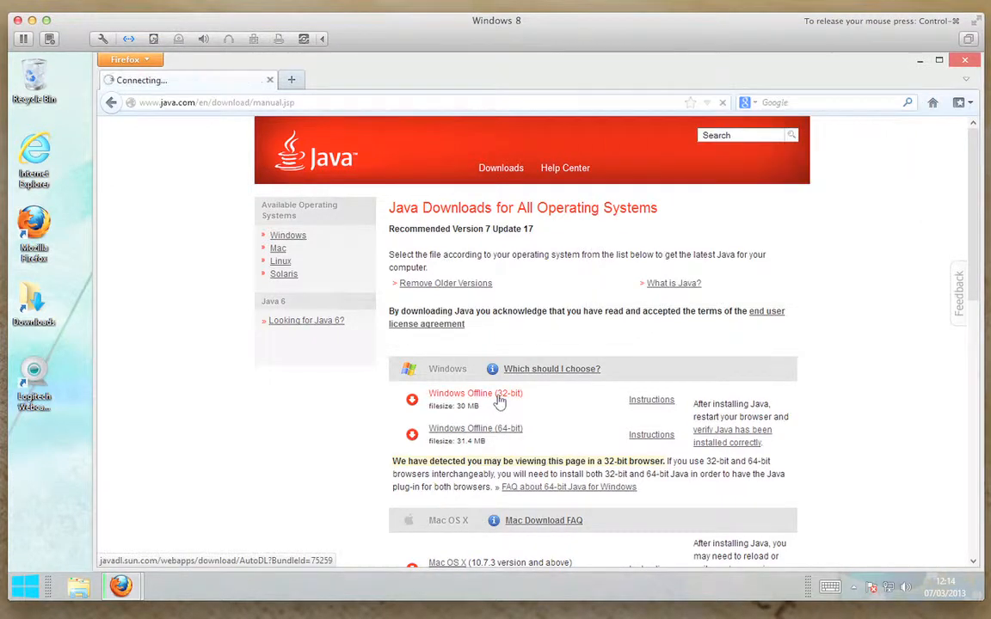
Save the 32-bit Windows offline Java installer jre-7u17-windows-i586.exe for download.
click(473, 392)
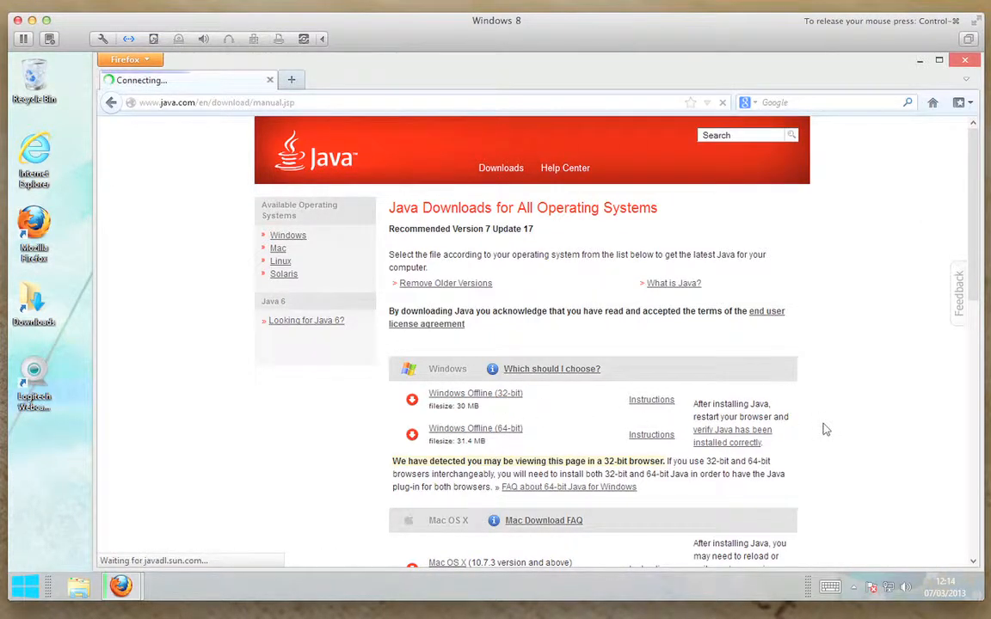
click(473, 392)
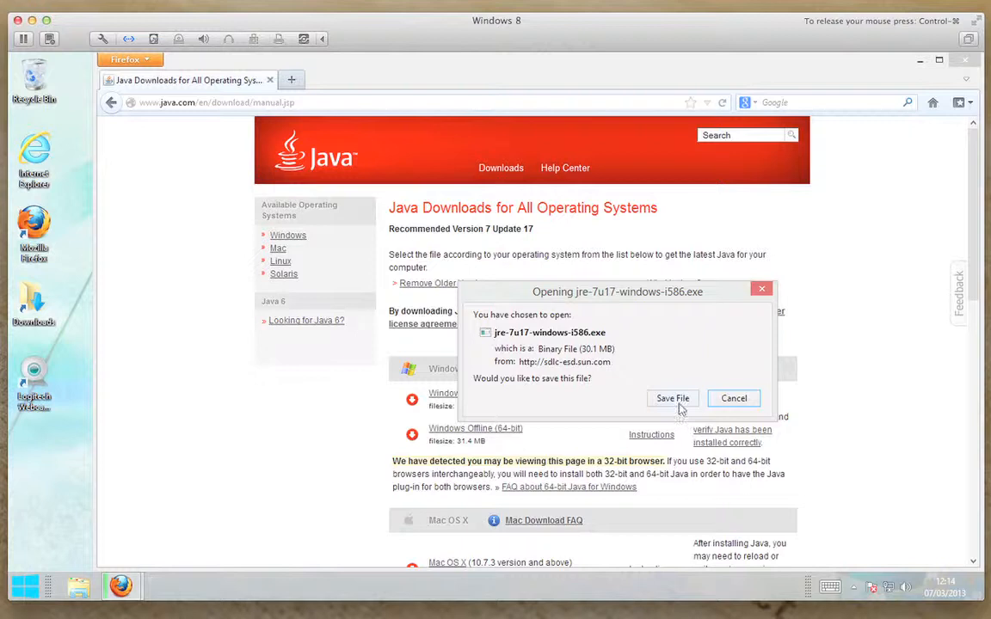
click(671, 399)
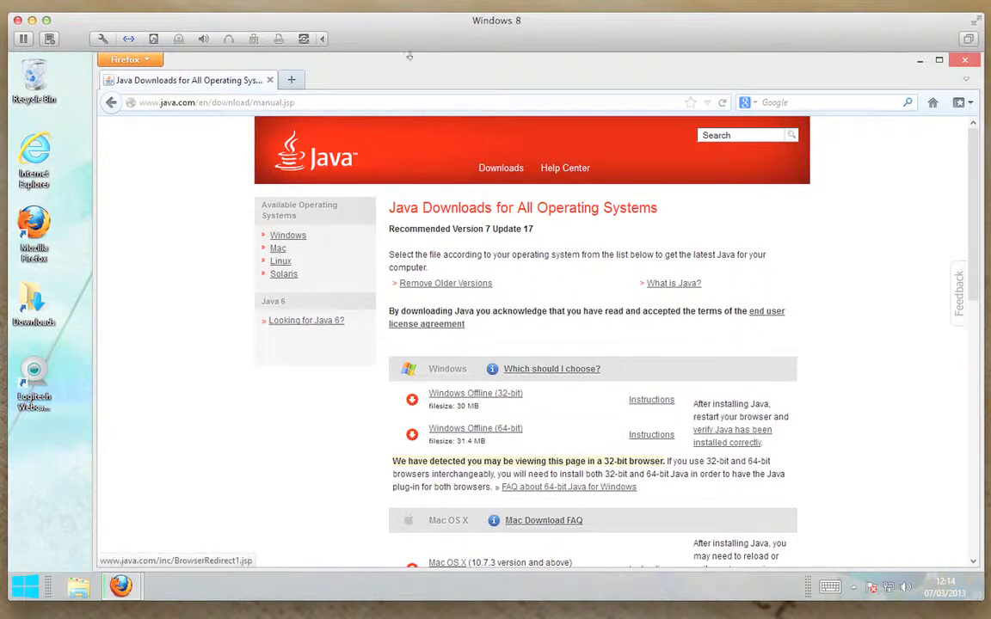
Run a Google search for 'jwildfire' in a new browser tab.
click(291, 79)
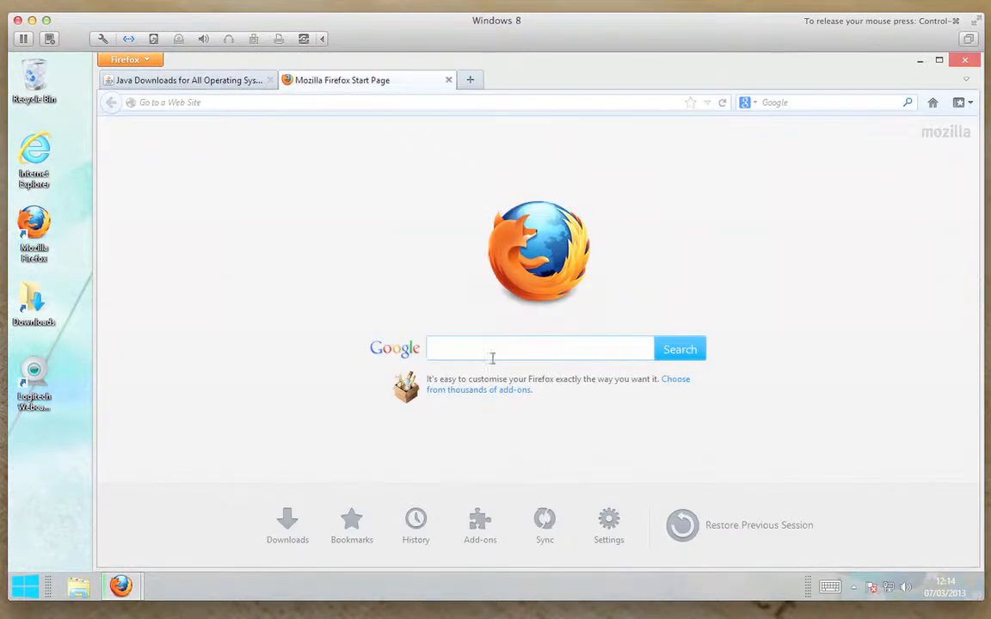
click(540, 348)
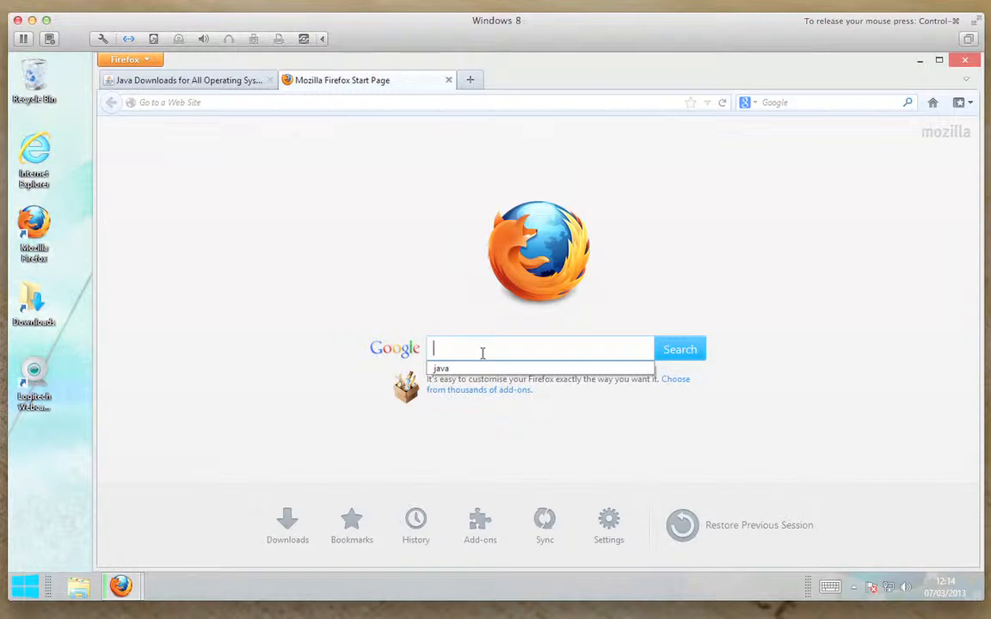
text(jwildfire)
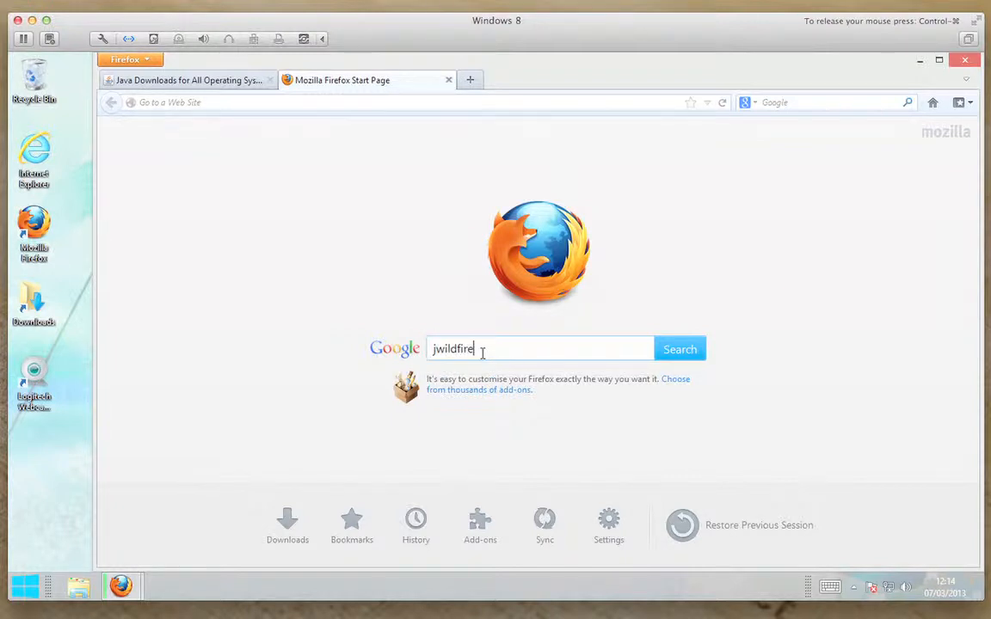
click(679, 349)
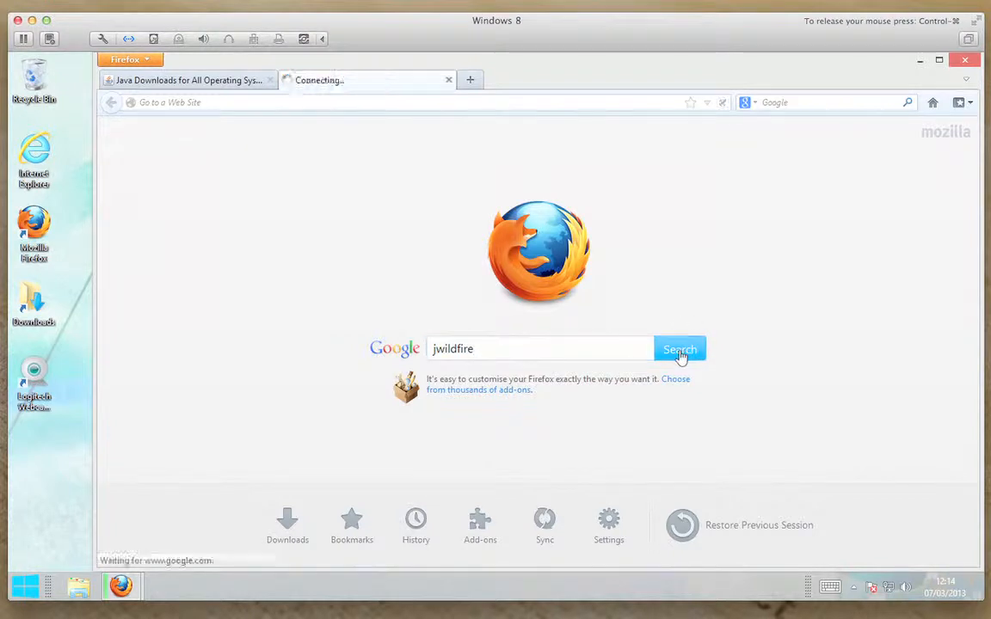
click(679, 347)
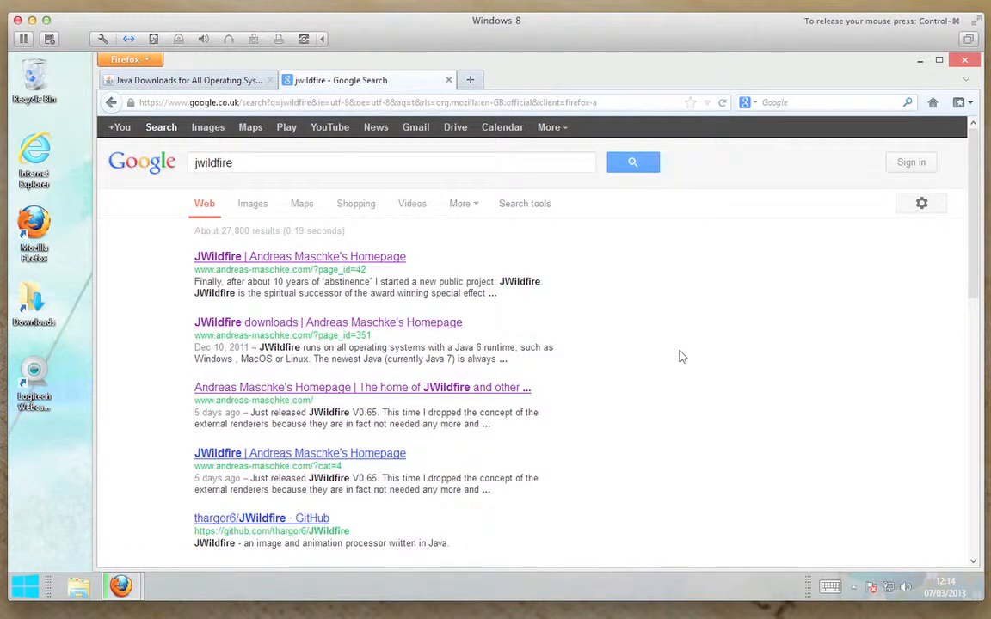
mouse_move(270, 263)
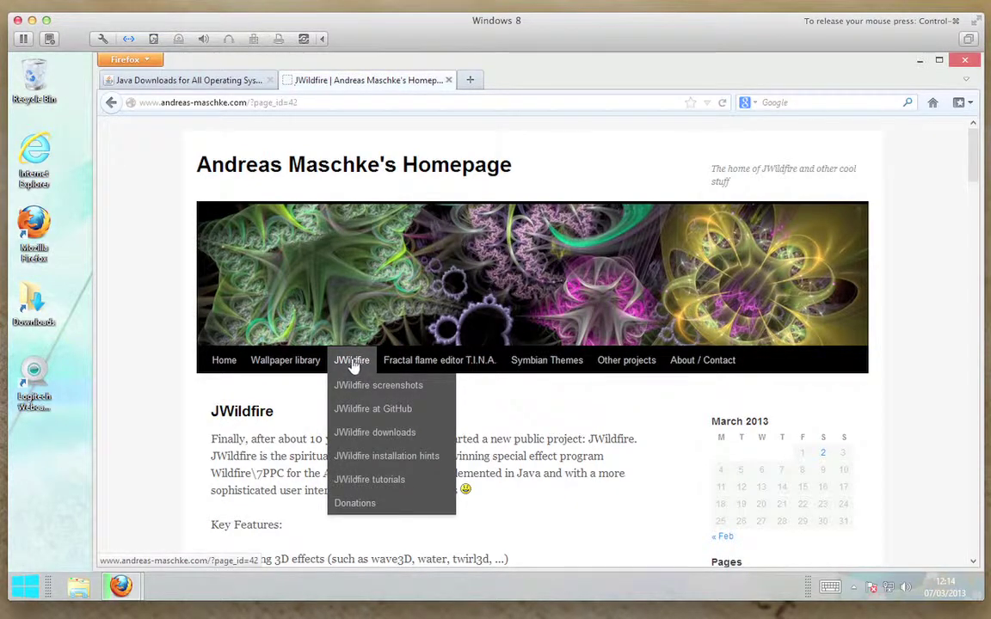
Navigate to the JWildfire downloads page from the JWildfire section menu.
click(375, 432)
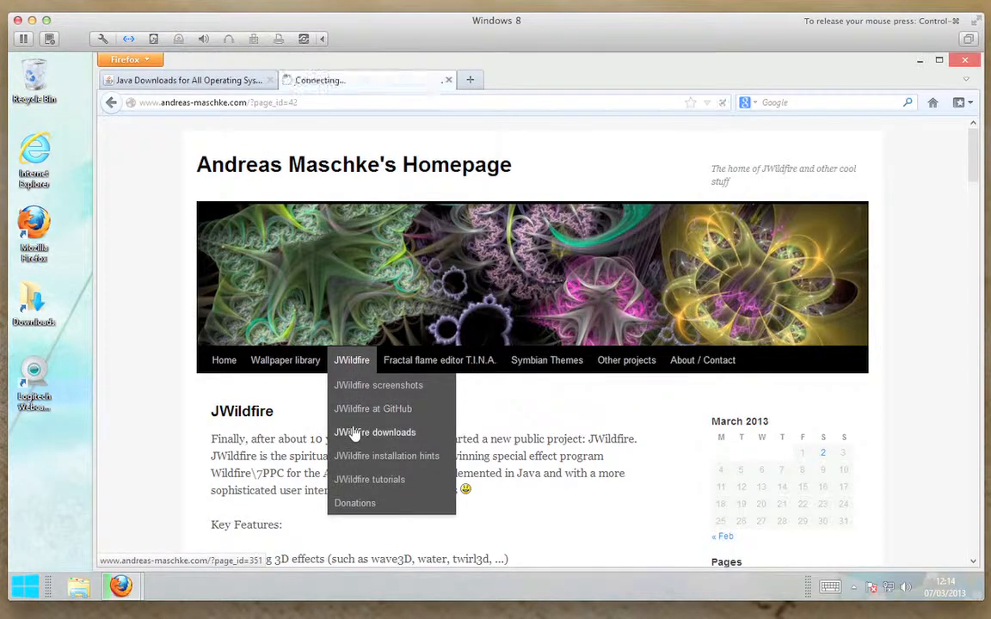
click(375, 432)
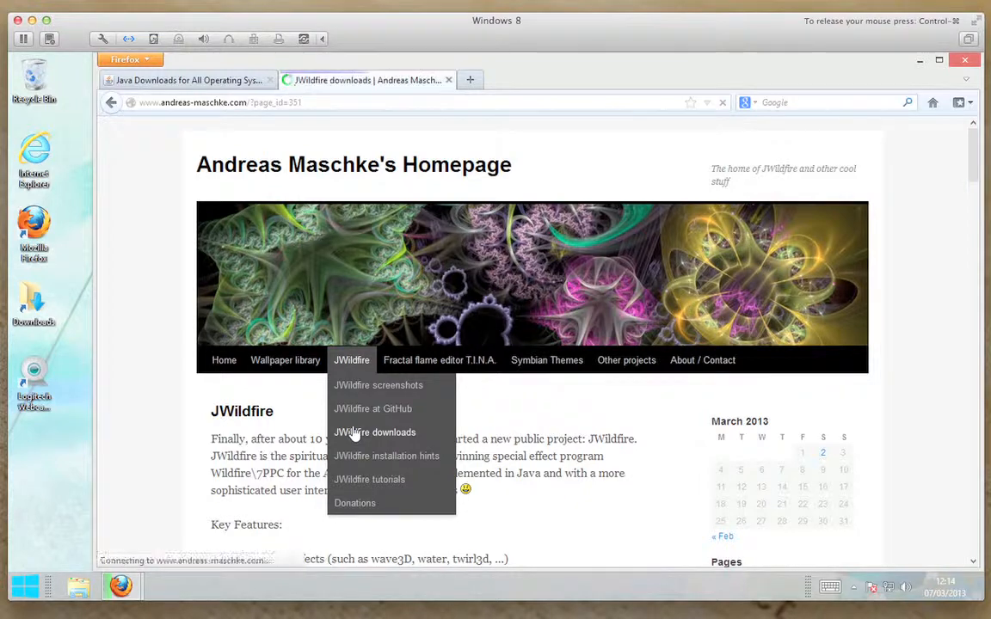
click(375, 431)
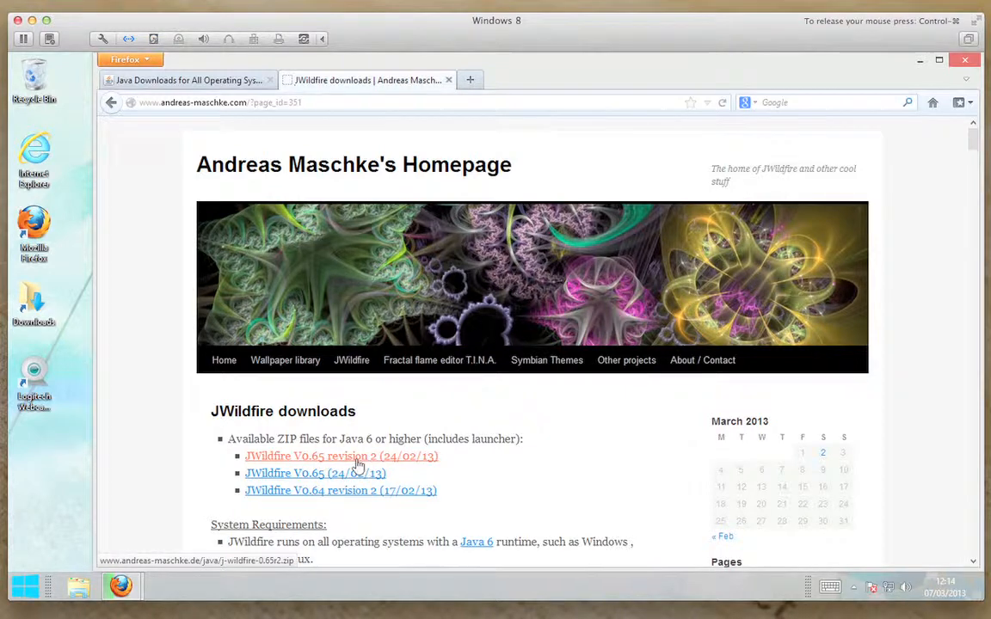
Save the JWildfire V0.65 revision 2 zip, j-wildfire-0.65r2.zip, for download.
click(344, 457)
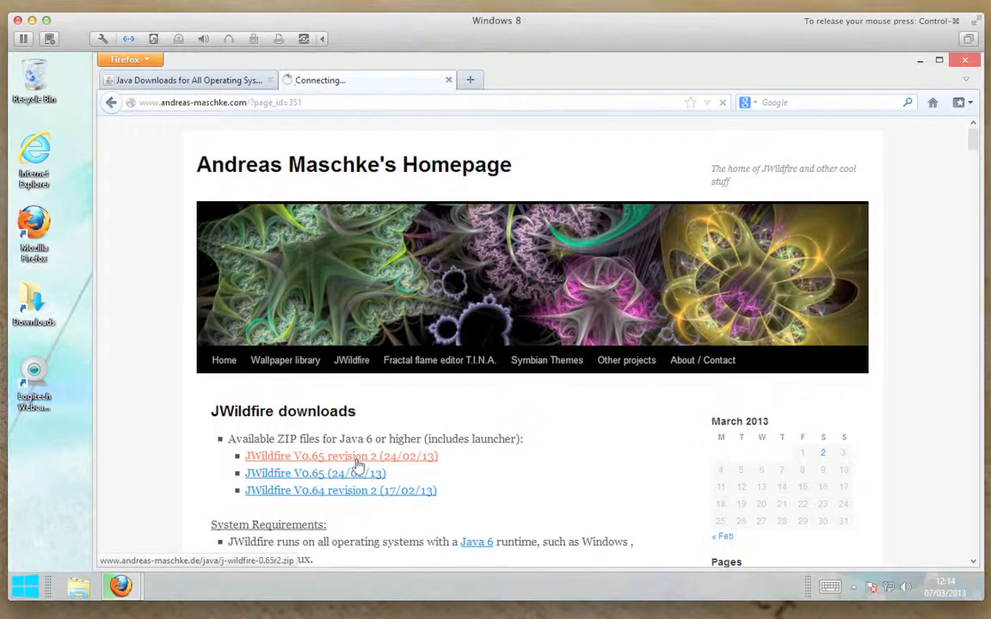
click(341, 455)
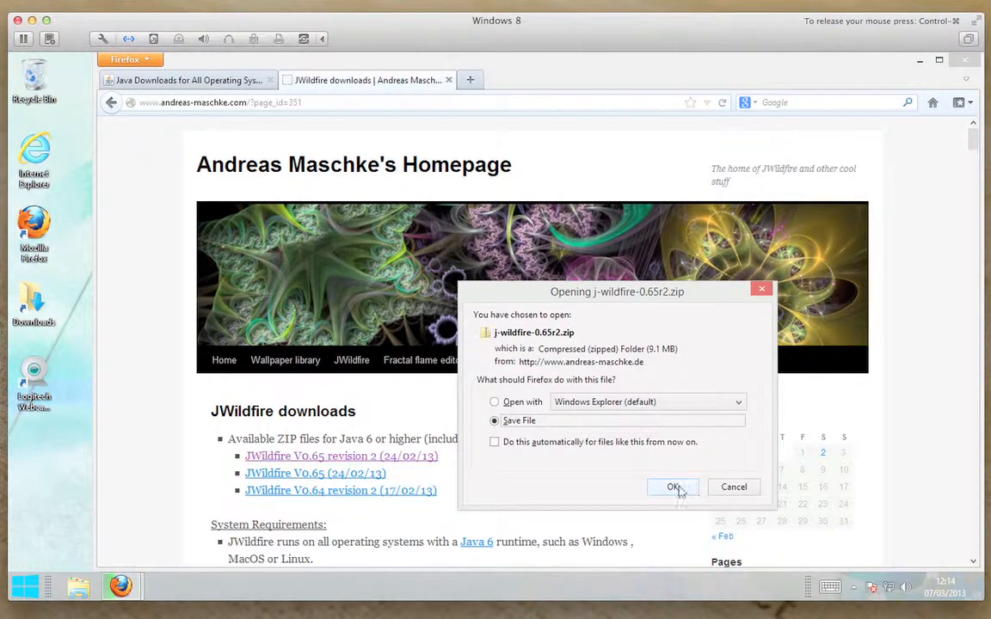
click(674, 486)
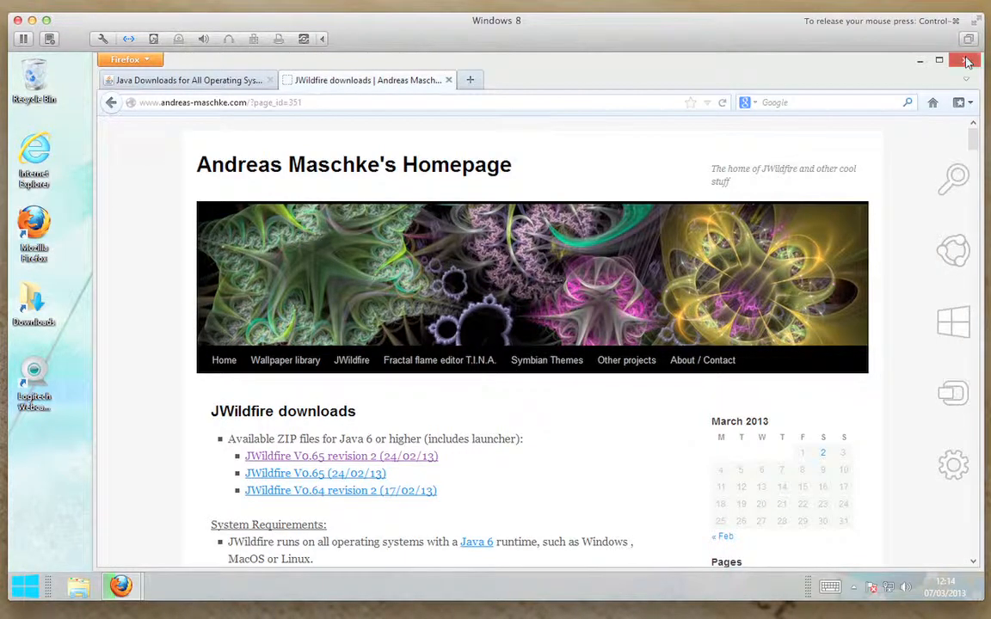
Close the Firefox window with both tabs, leaving the Downloads list running.
click(970, 59)
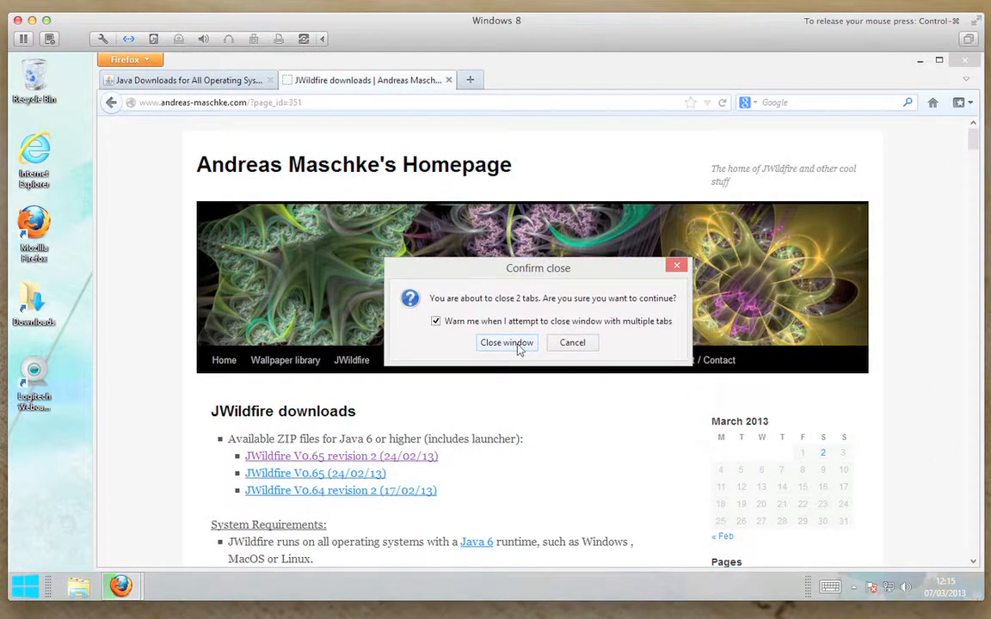
click(506, 342)
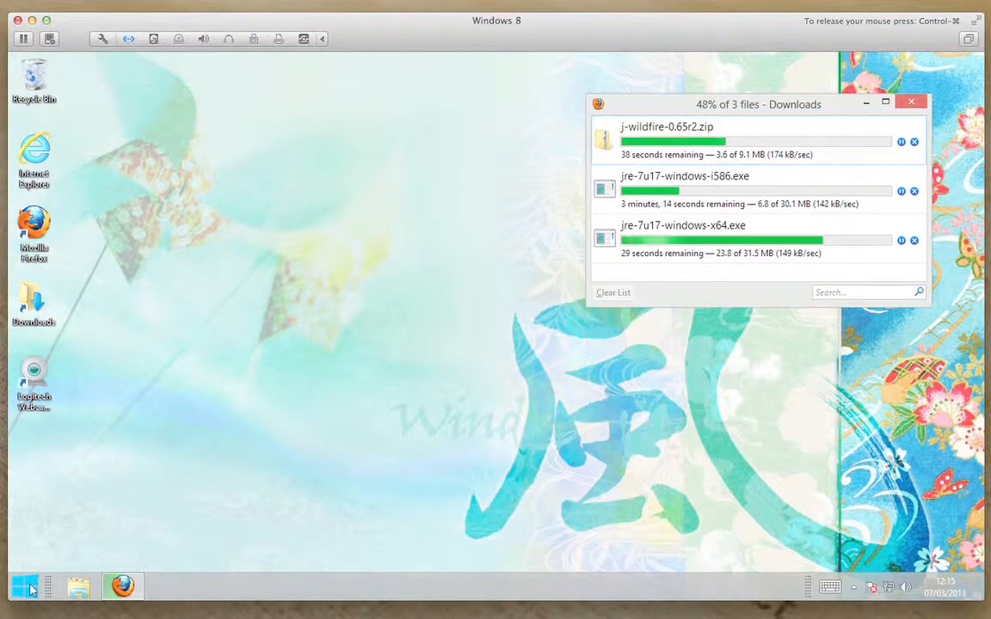
Choose the Windows Vista/Windows 7 style in Classic Start Menu settings.
click(17, 586)
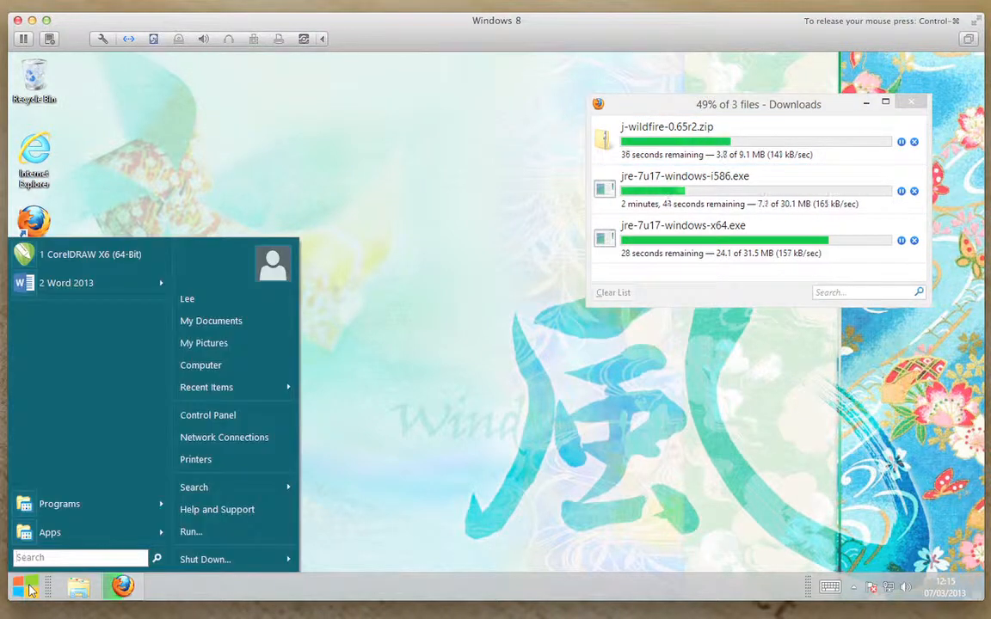
mouse_move(72, 289)
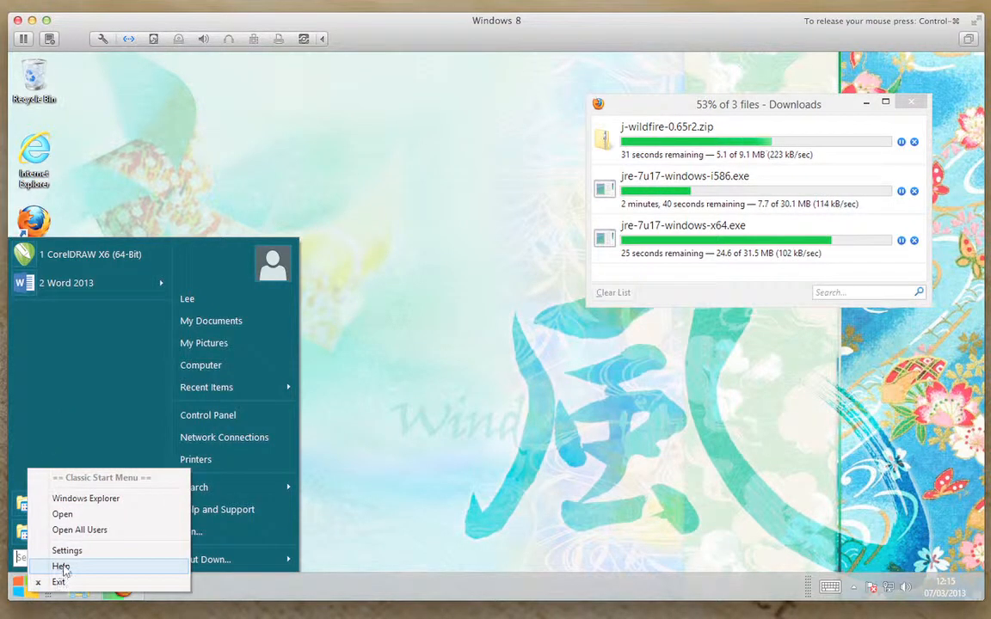
click(67, 550)
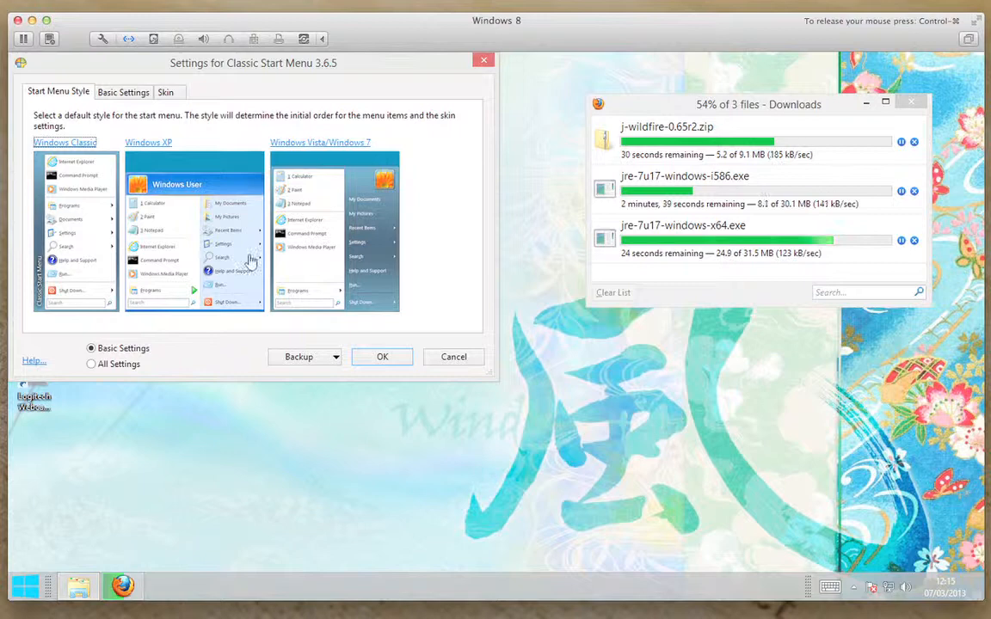
mouse_move(347, 230)
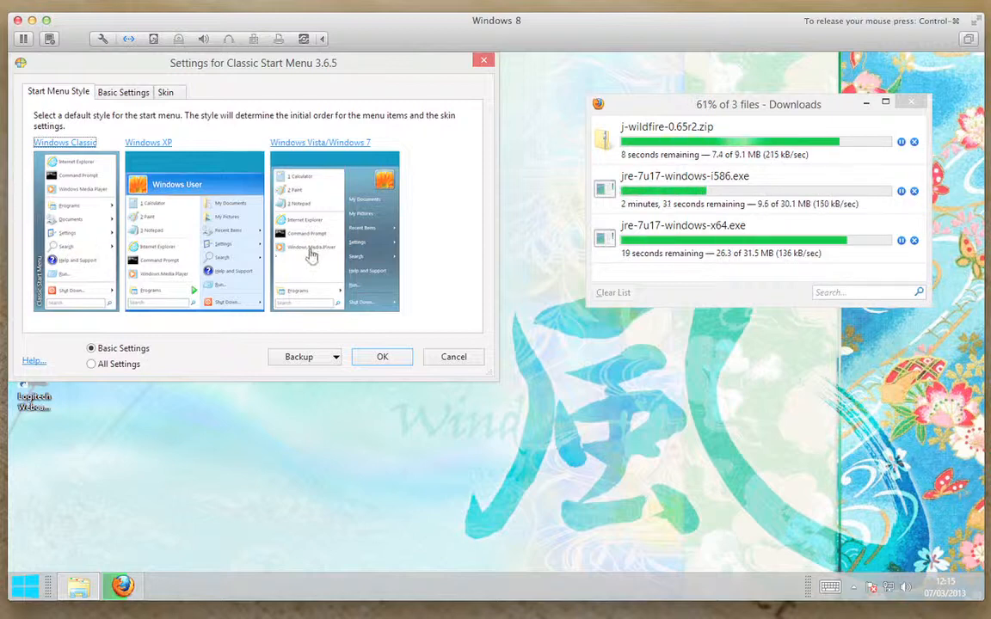
click(382, 356)
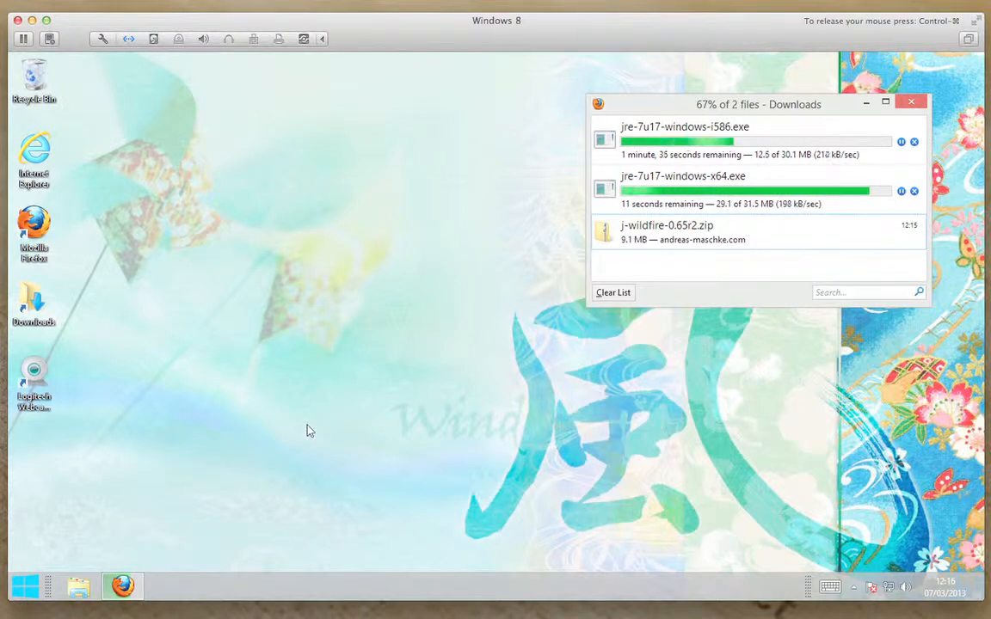
mouse_move(302, 361)
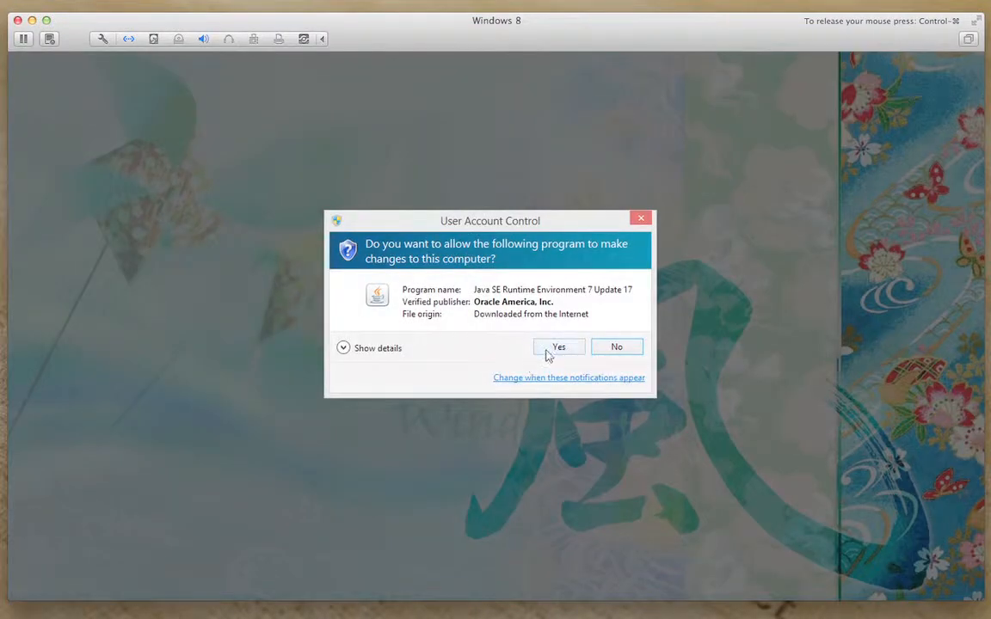
Allow the Java installer through User Account Control and start installing Java.
click(558, 347)
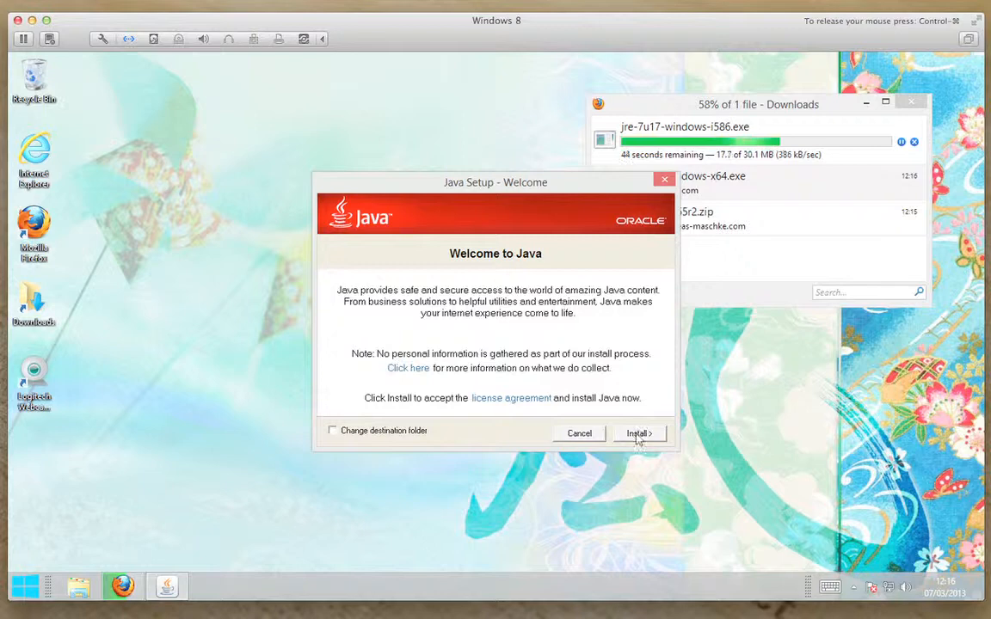
click(638, 433)
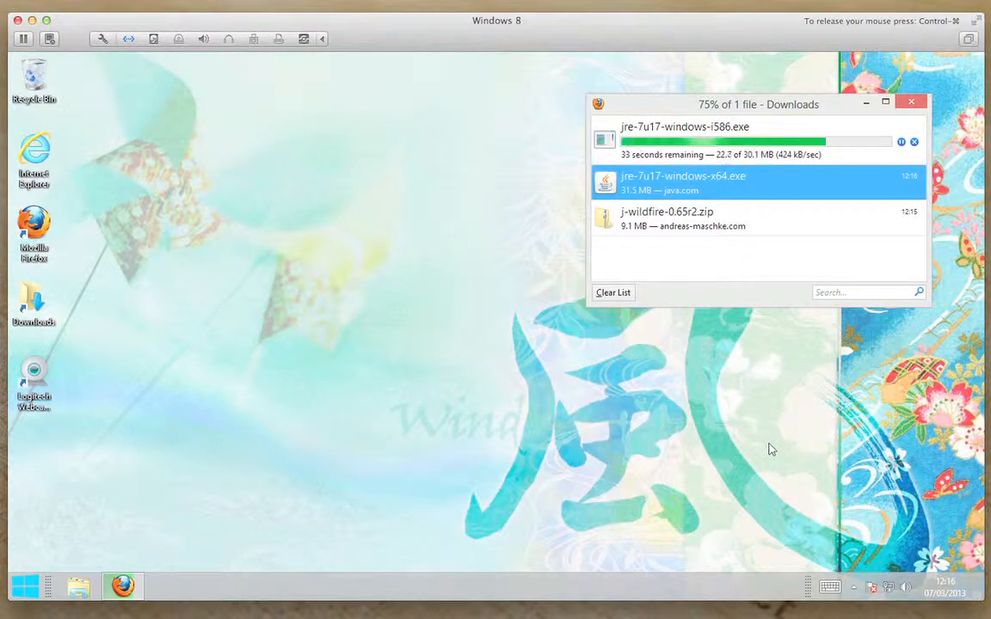
mouse_move(740, 356)
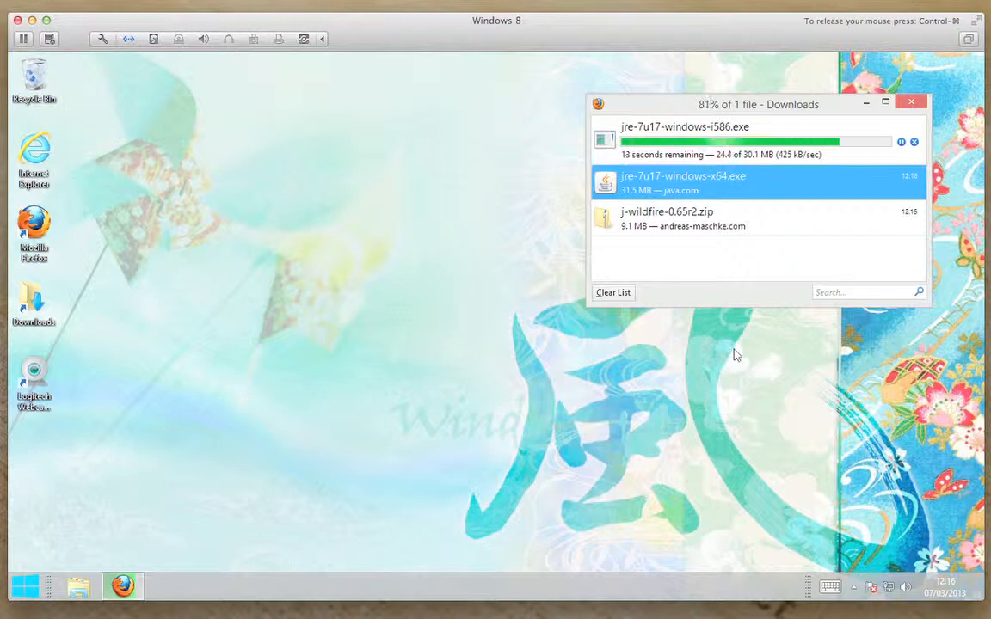
mouse_move(777, 89)
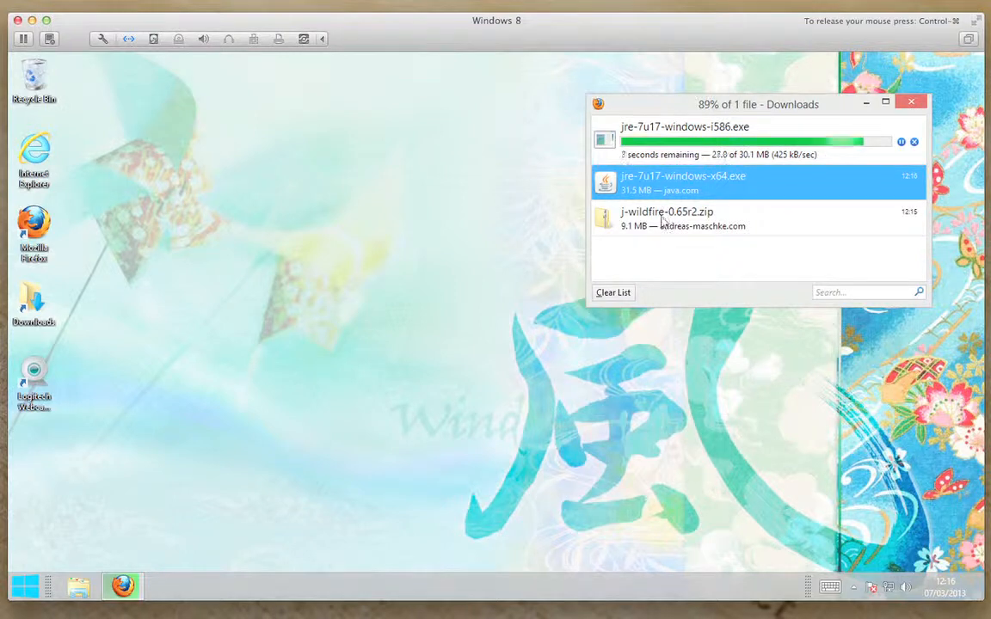
Show the JWildfire zip in its containing Downloads folder.
right_click(662, 221)
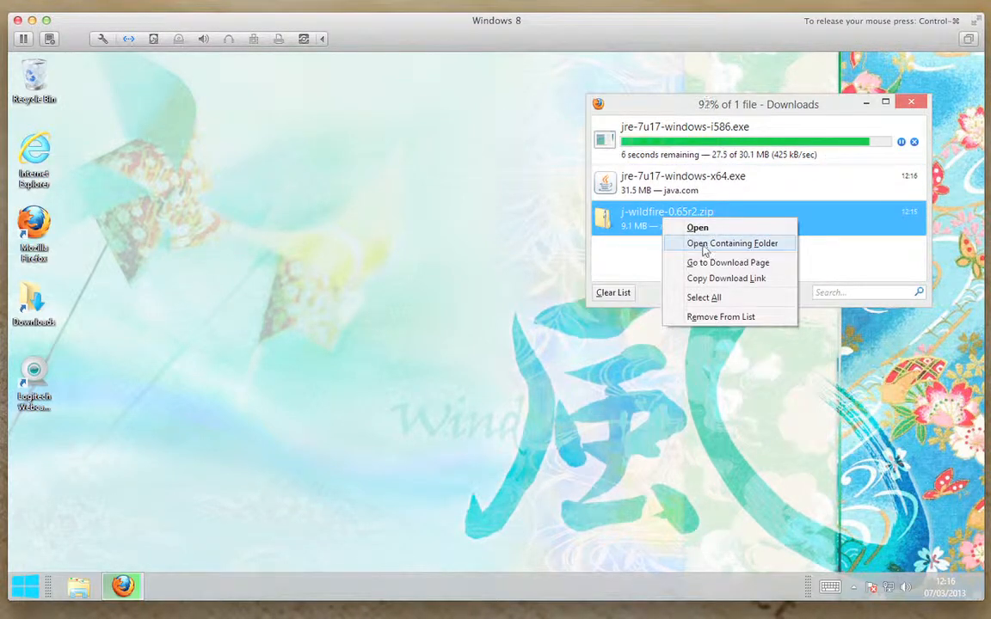
click(733, 244)
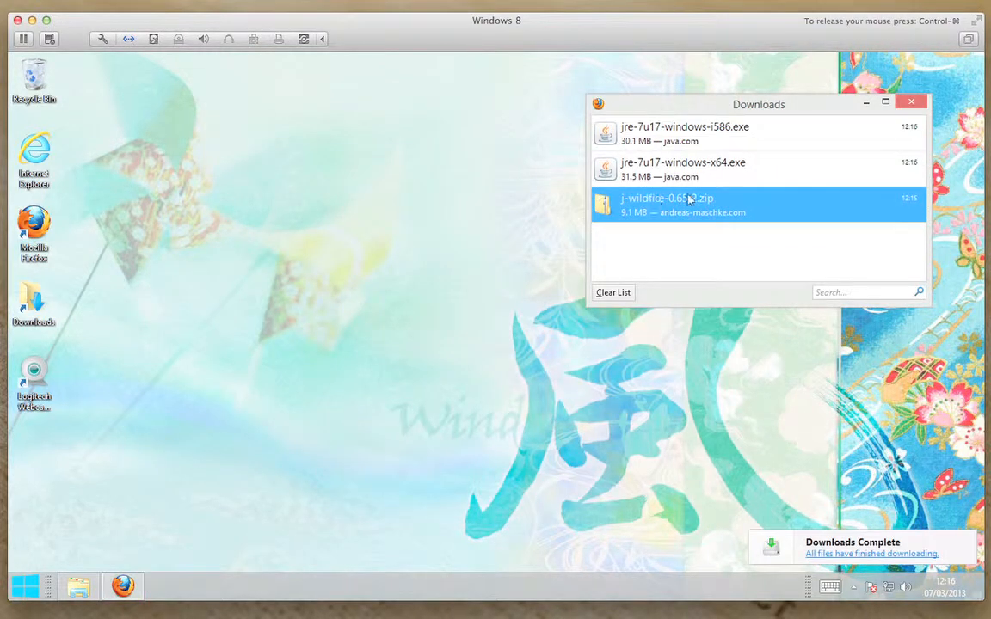
double_click(673, 127)
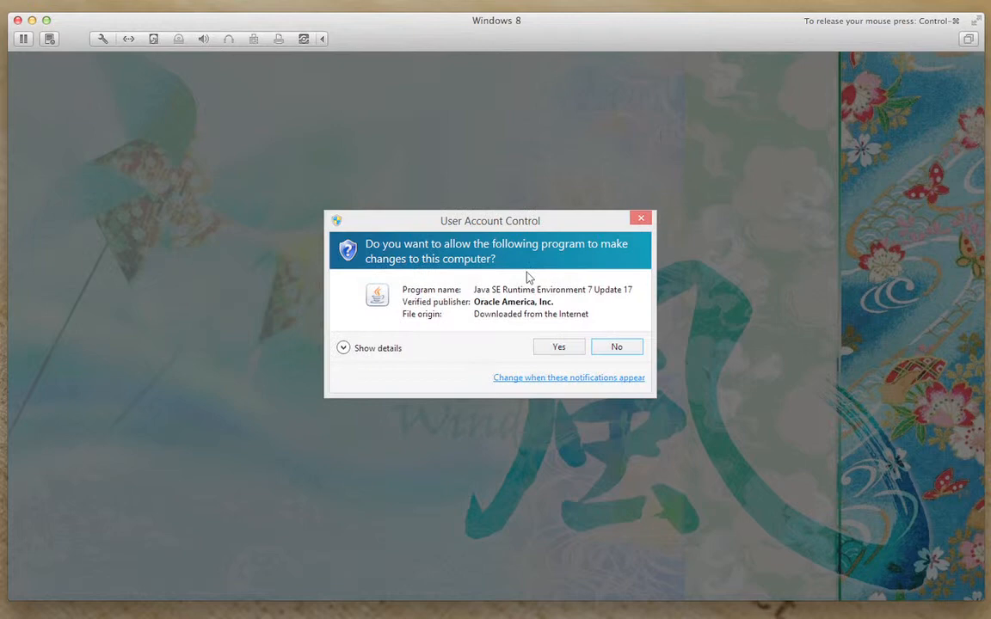
Allow the second Java installer to run and close the Firefox Downloads list.
click(557, 347)
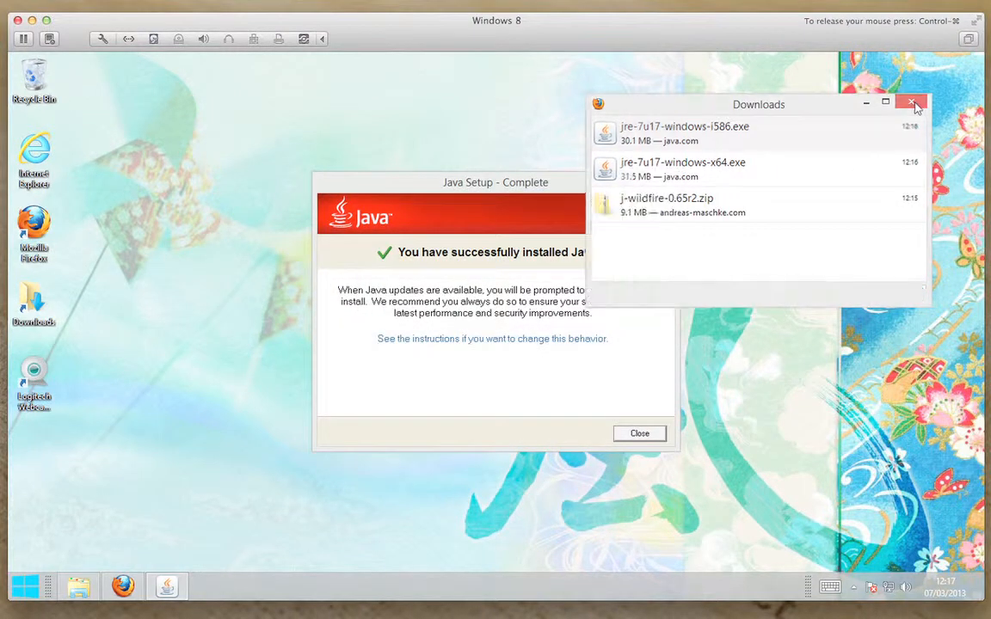
click(914, 105)
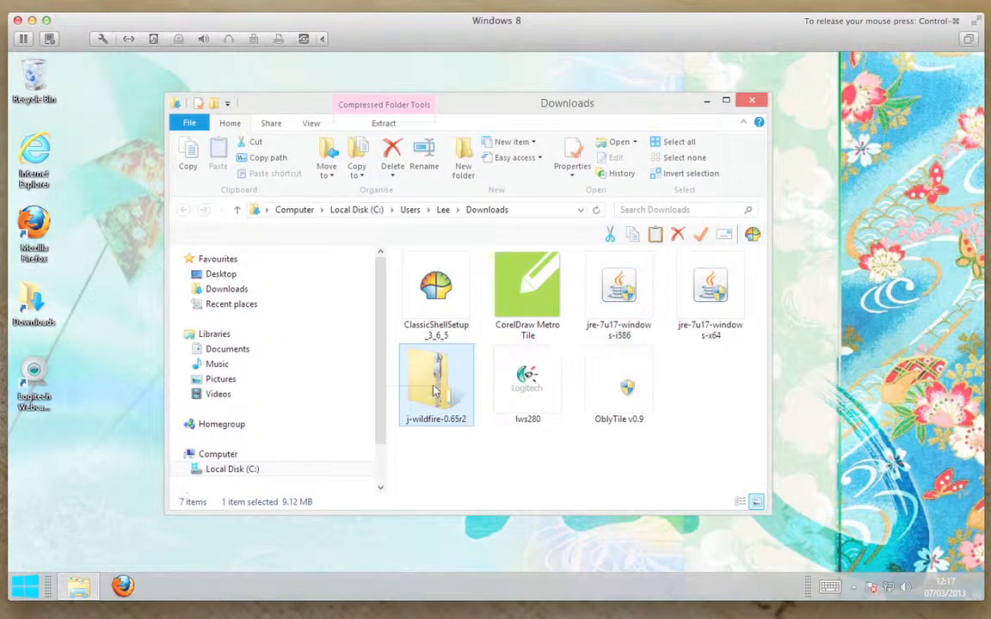
Extract j-wildfire-0.65r2.zip into its own j-wildfire-0.65r2 folder in Downloads via Extract All.
right_click(434, 383)
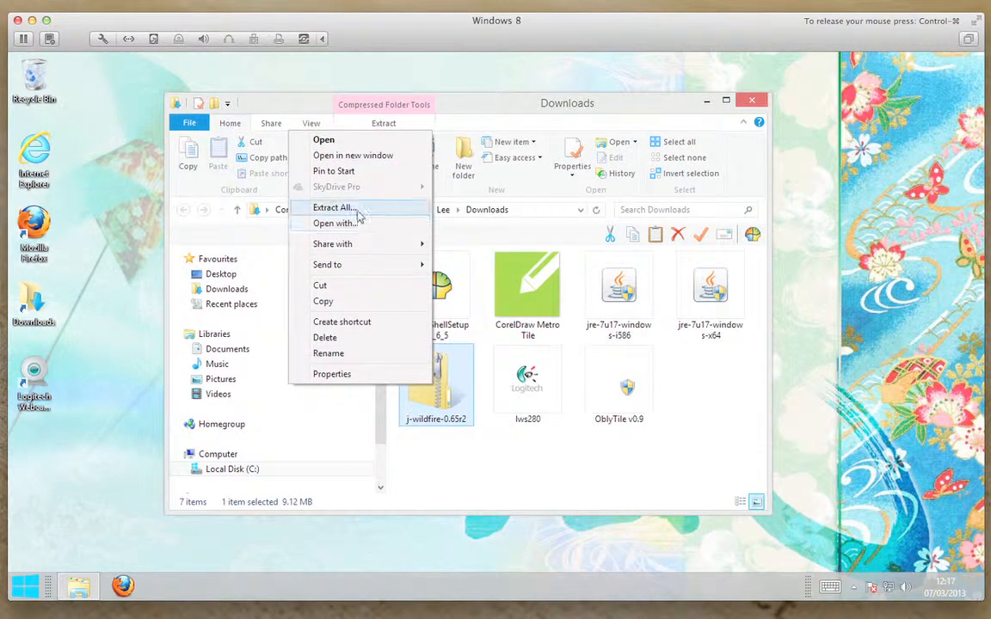
click(332, 208)
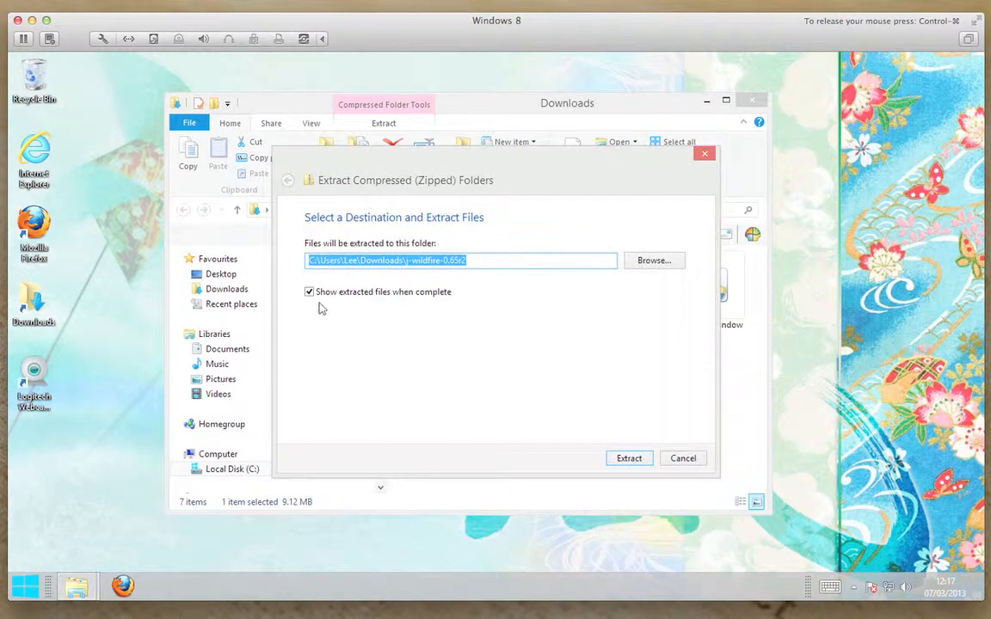
mouse_move(385, 306)
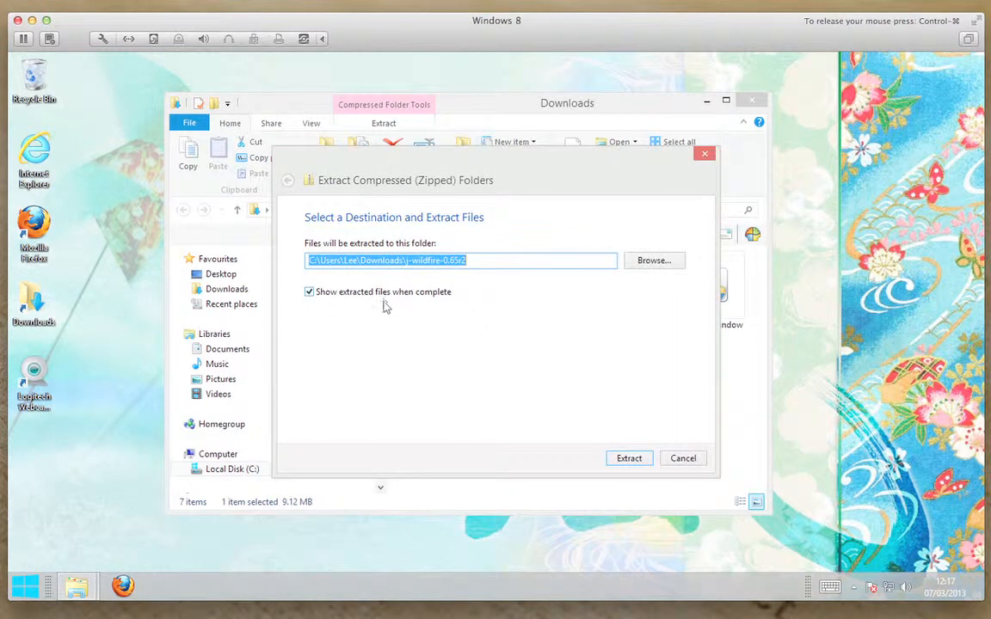
click(630, 457)
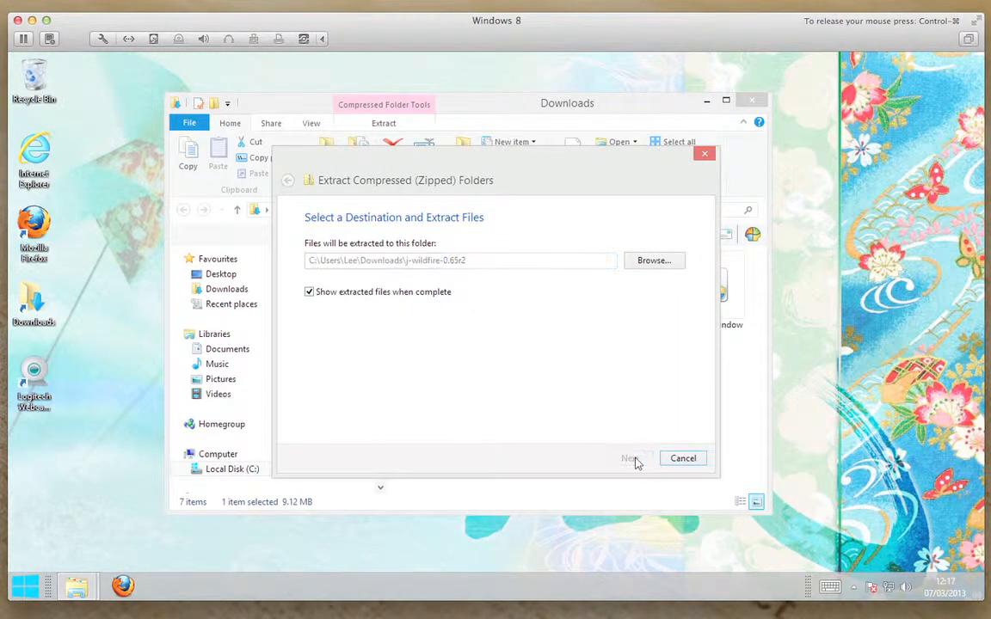
click(631, 458)
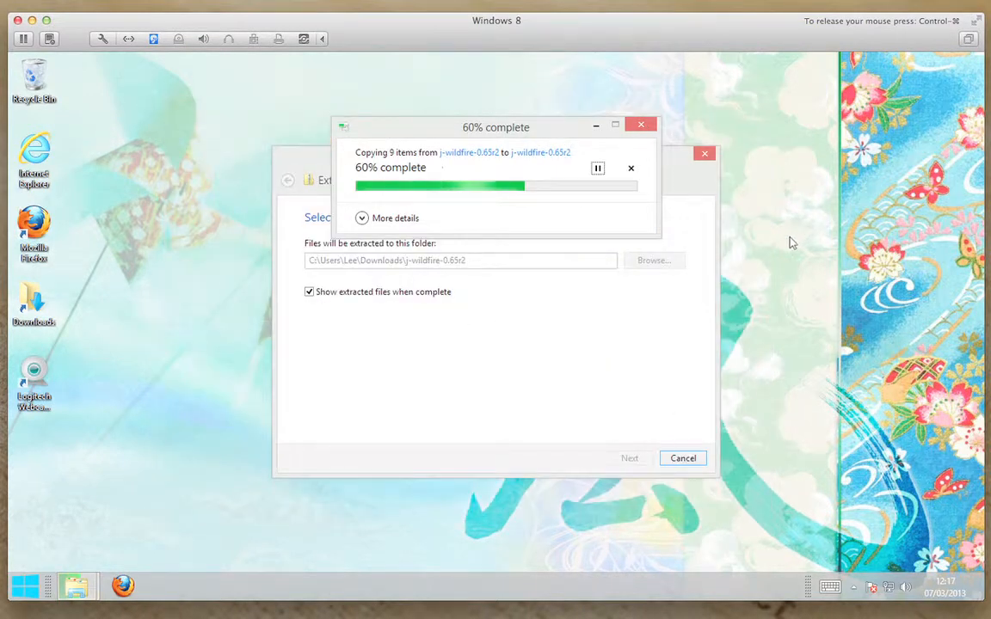
mouse_move(786, 244)
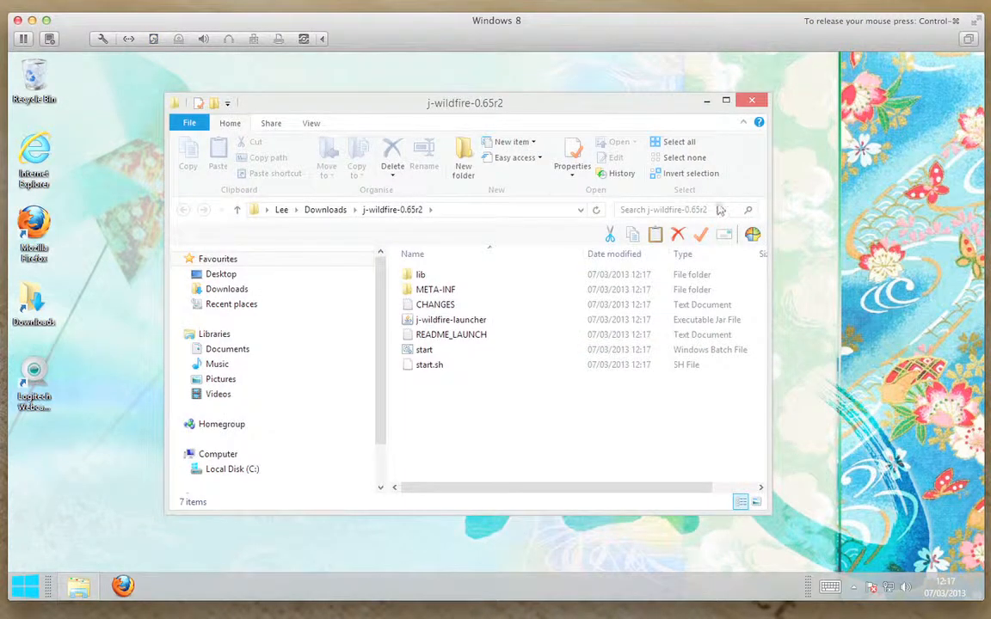
mouse_move(450, 320)
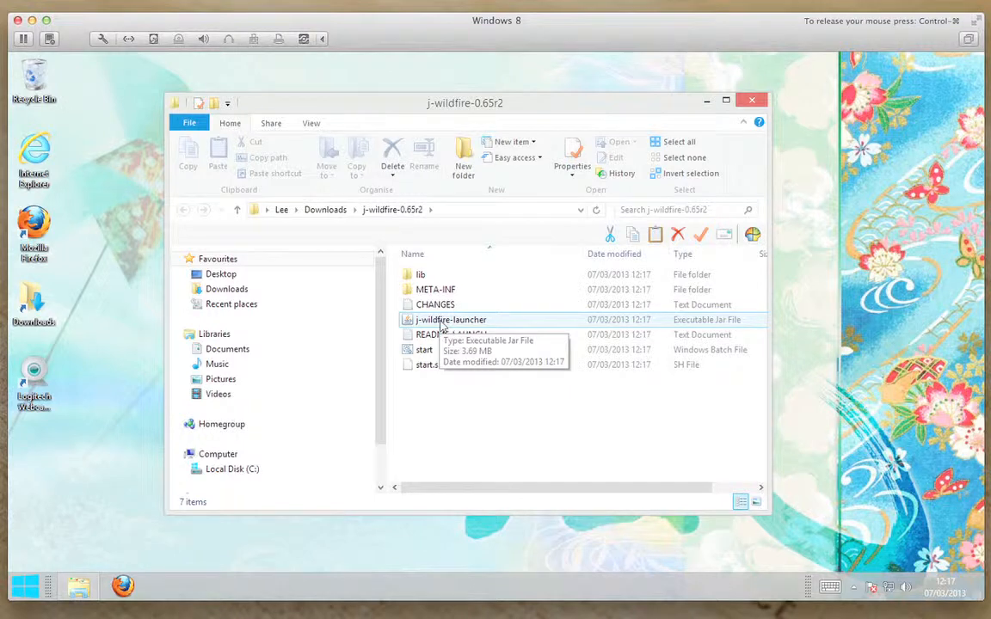
Launch j-wildfire-launcher and choose the C:\Program Files\Java\jre7 runtime, returning to the folder window.
double_click(447, 318)
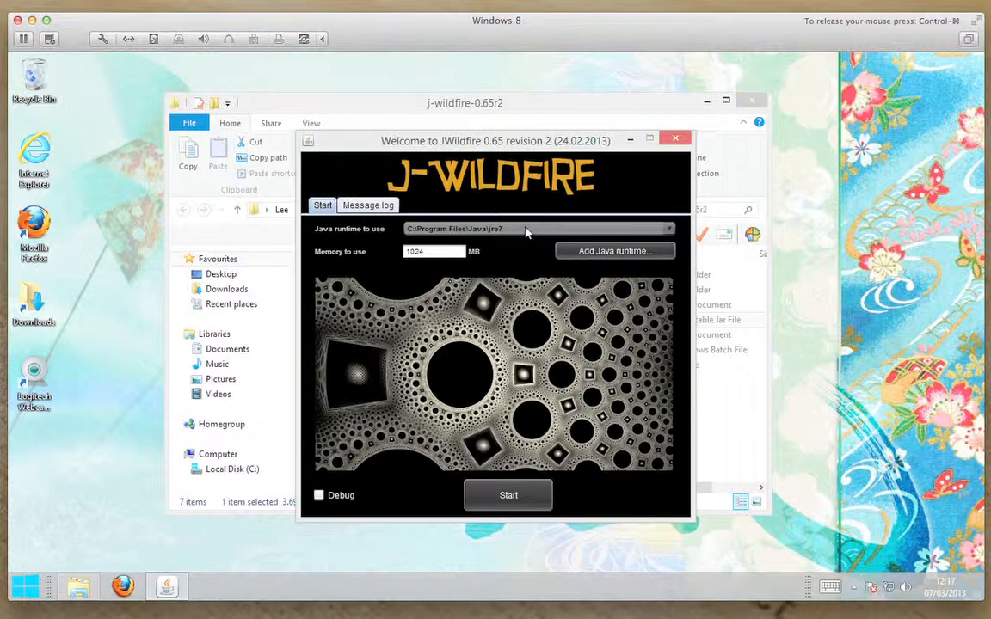
mouse_move(409, 242)
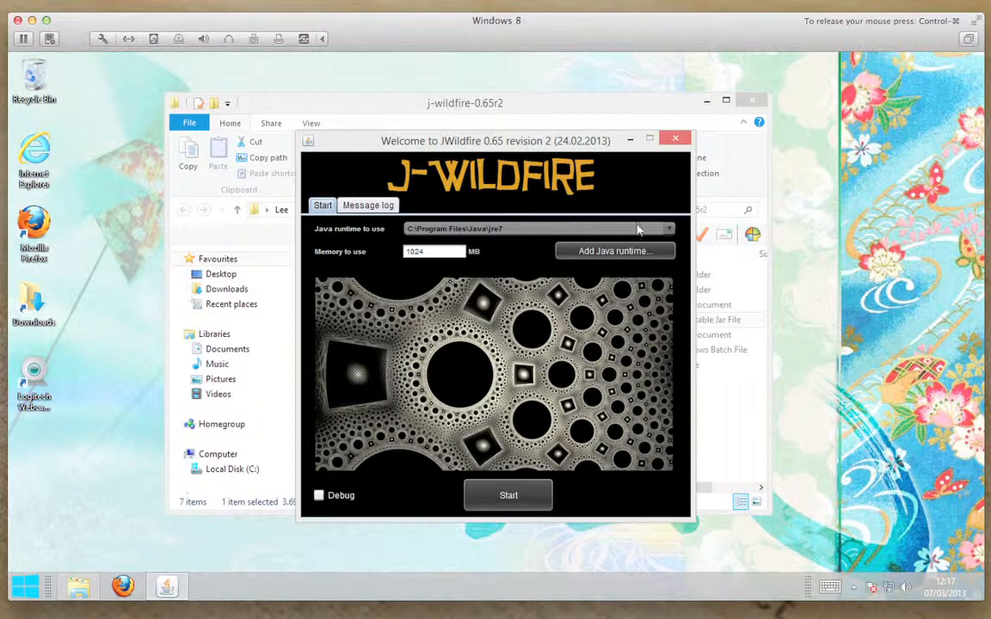
click(669, 227)
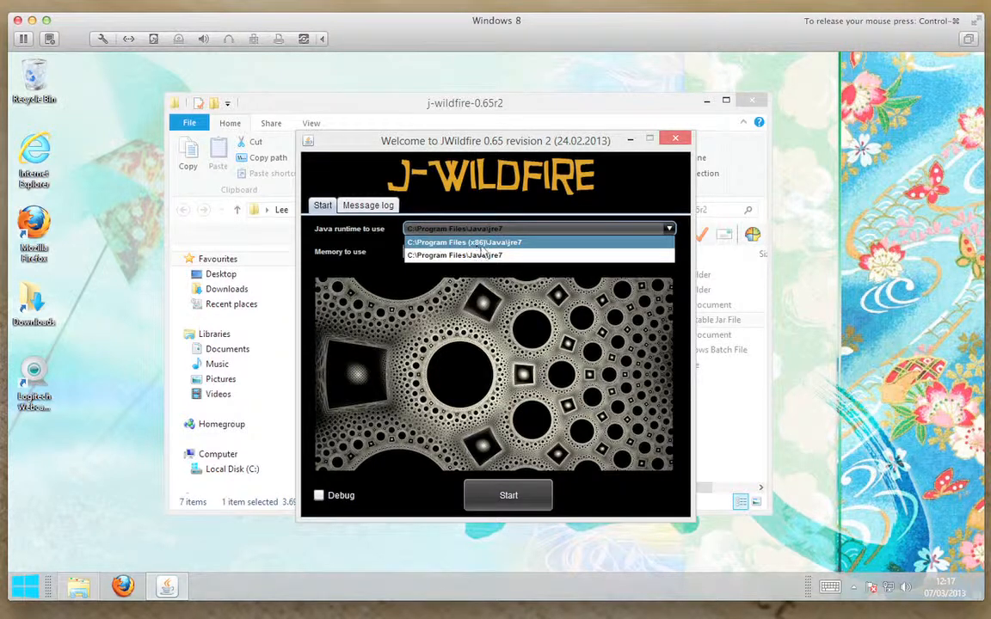
click(479, 255)
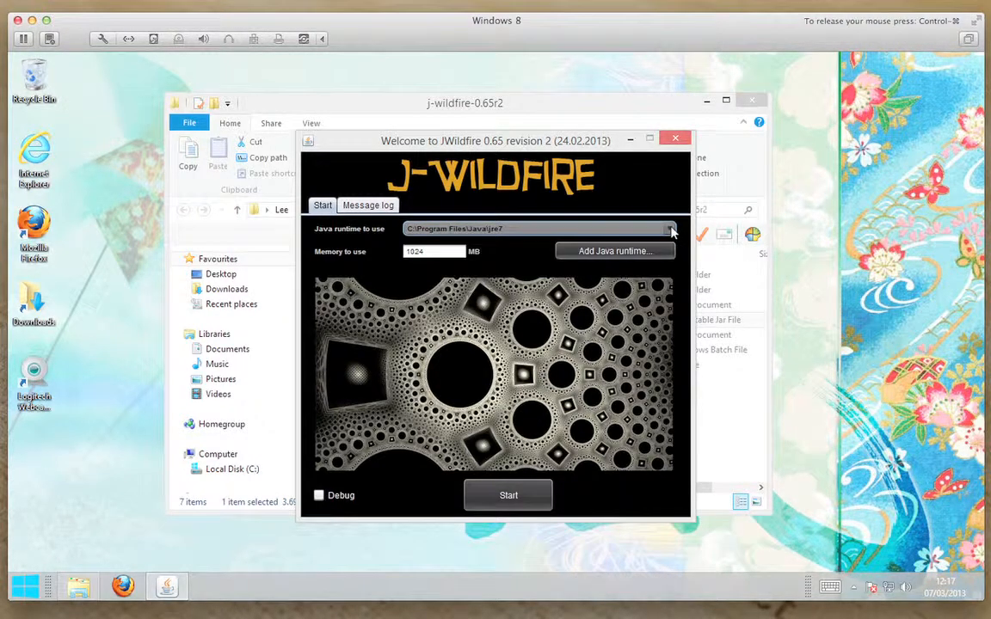
click(675, 138)
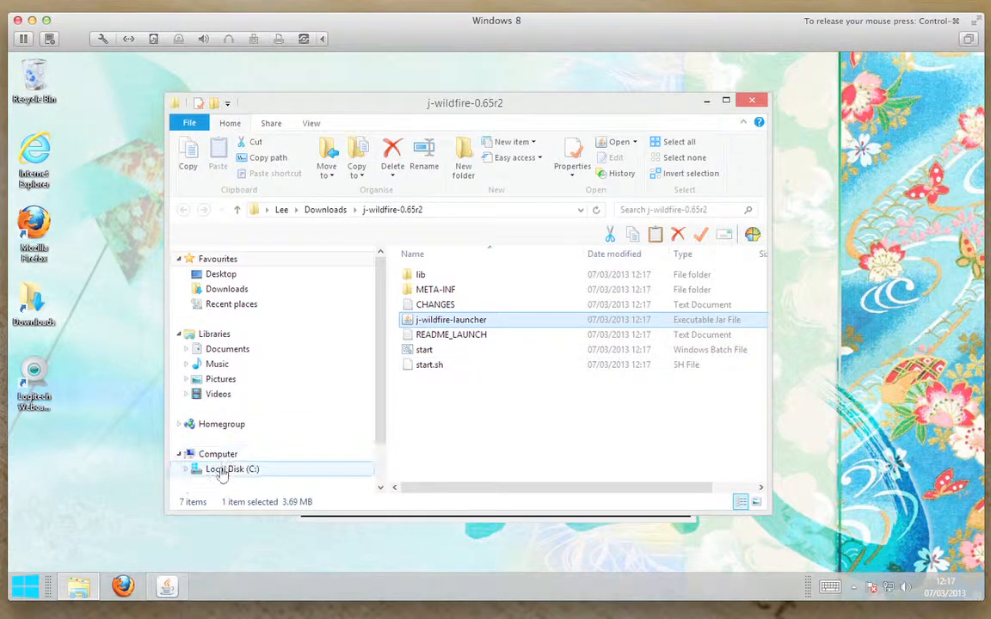
Browse Local Disk (C:) into Program Files and Program Files (x86) to check the Java folder.
click(232, 468)
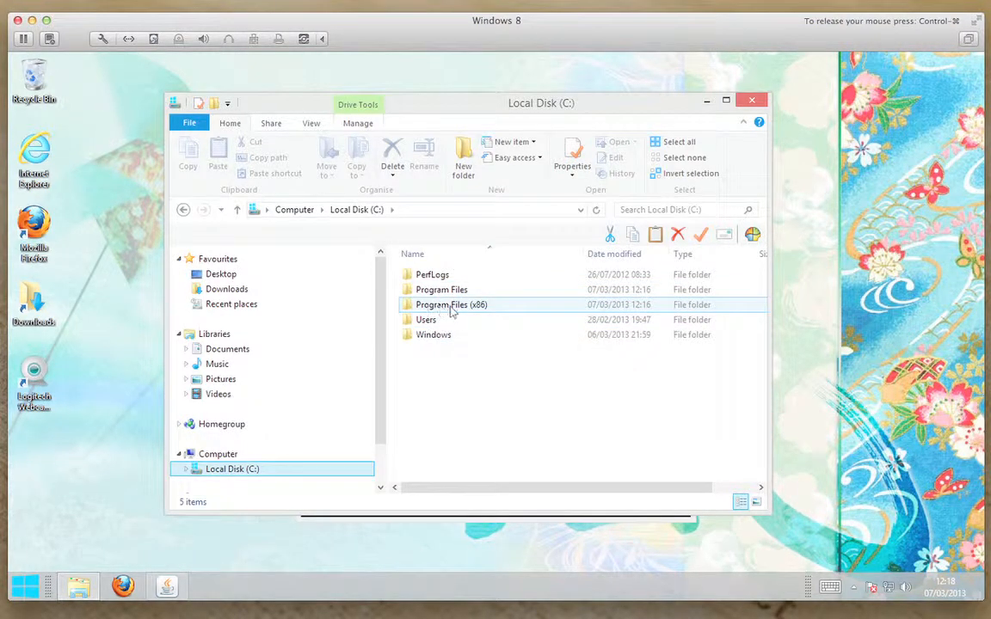
double_click(437, 289)
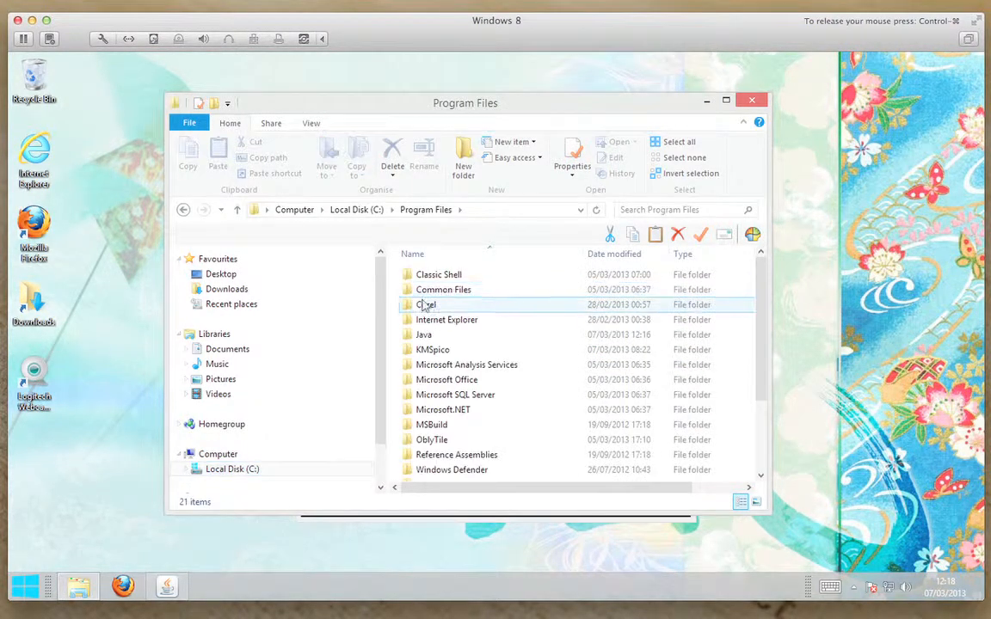
click(424, 333)
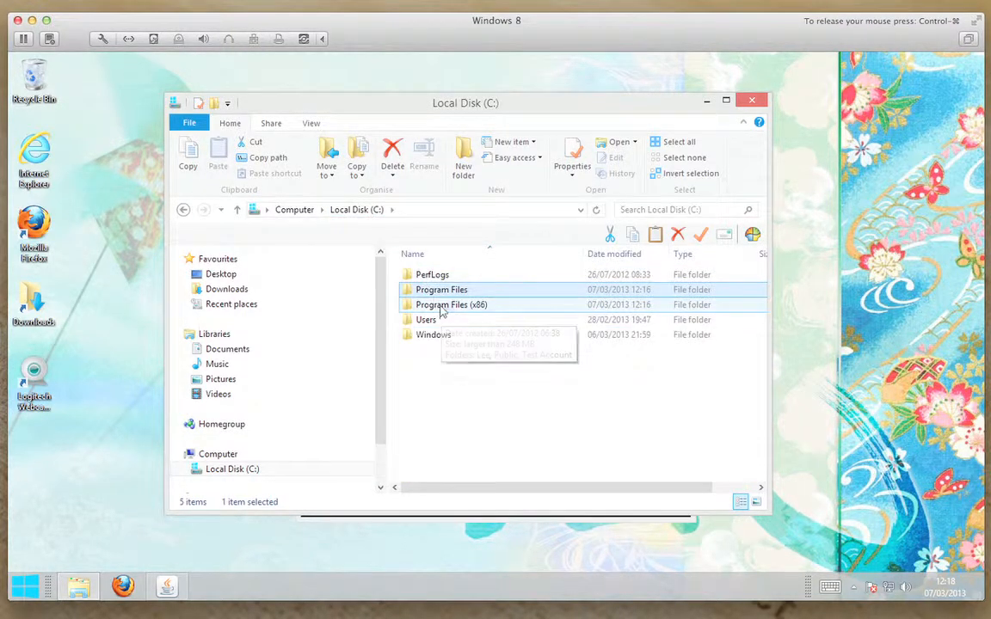
double_click(451, 304)
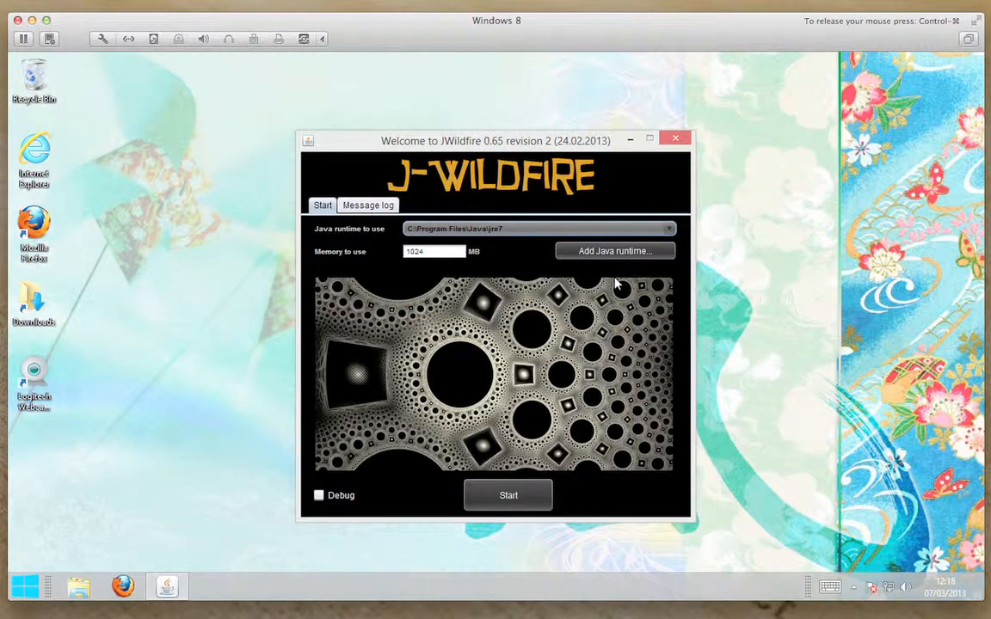
mouse_move(375, 258)
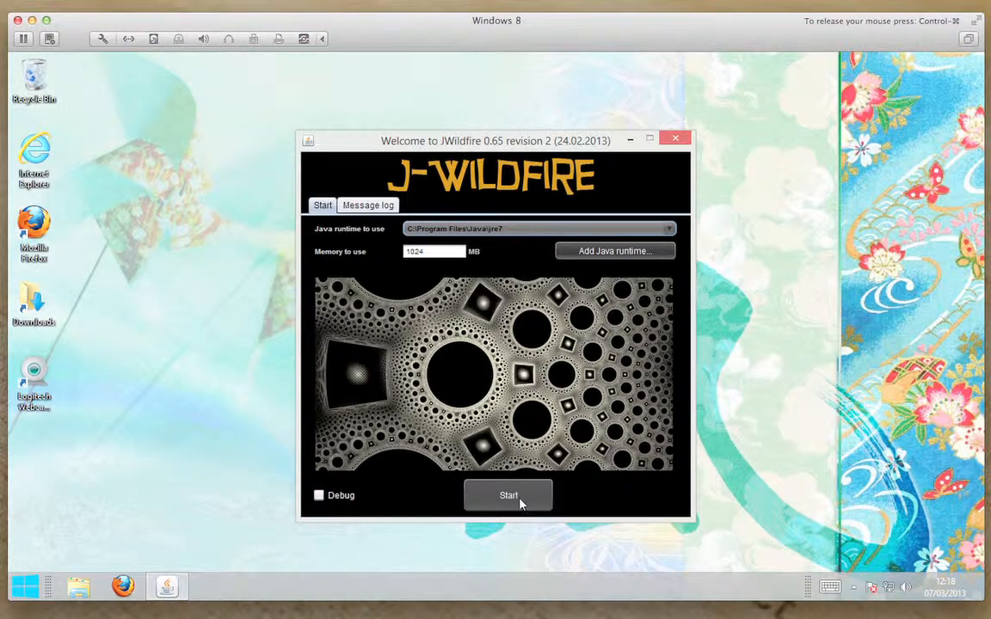
Start JWildfire from the launcher with the jre7 runtime.
click(507, 496)
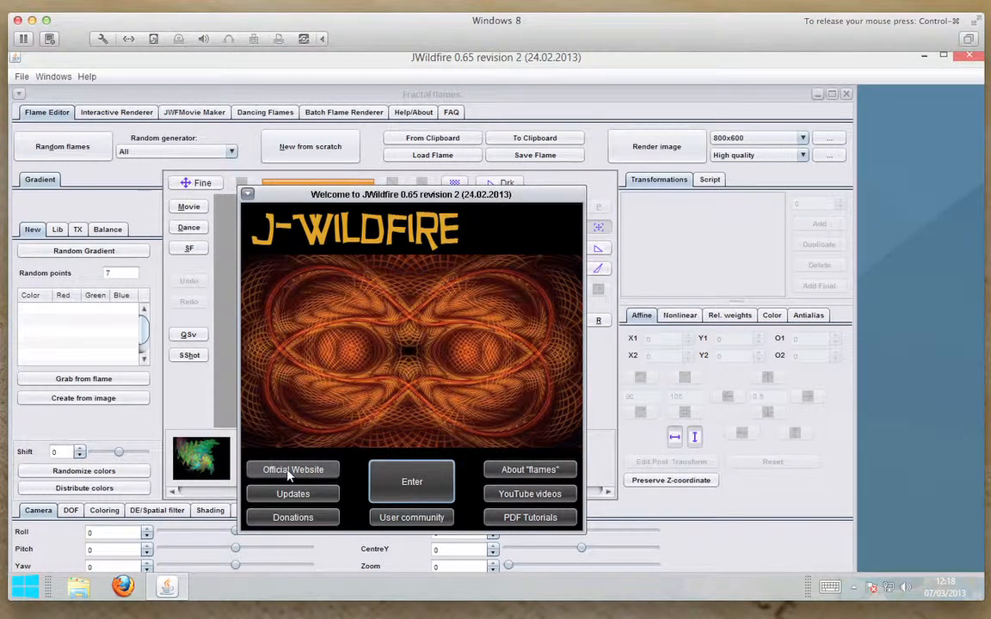
click(292, 469)
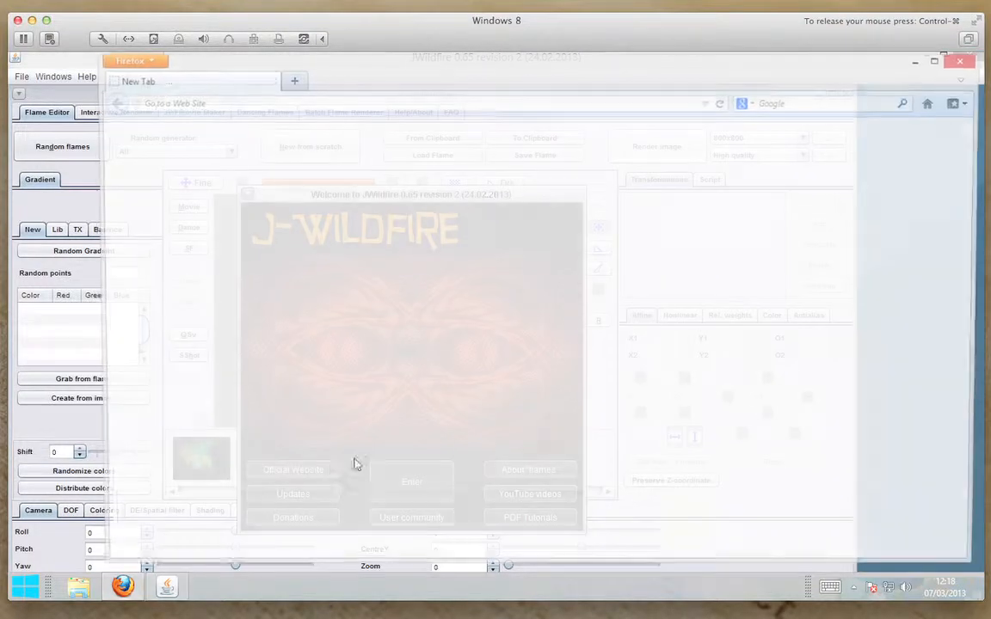
click(293, 469)
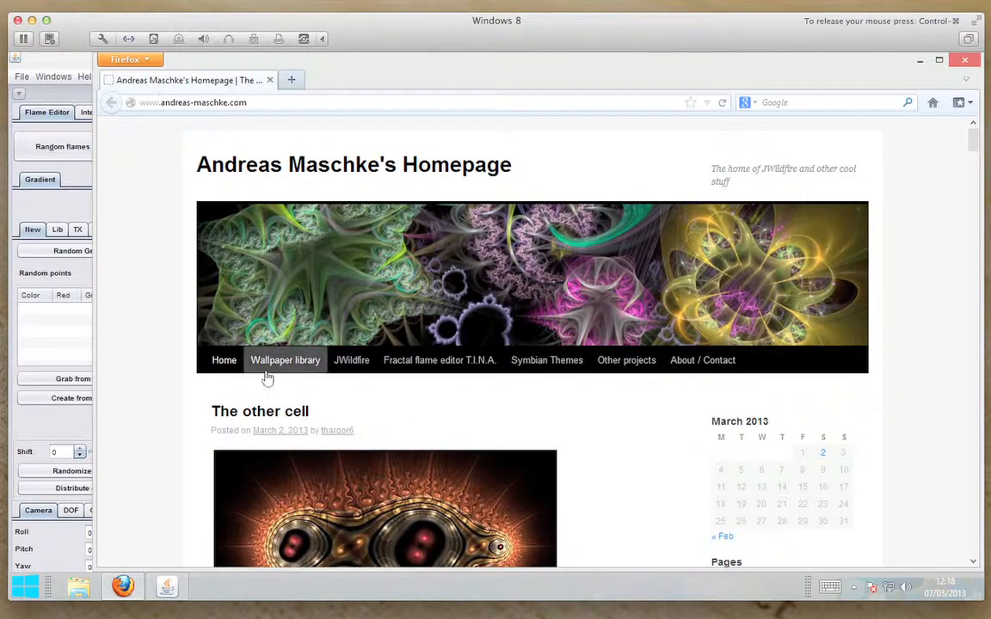
click(351, 361)
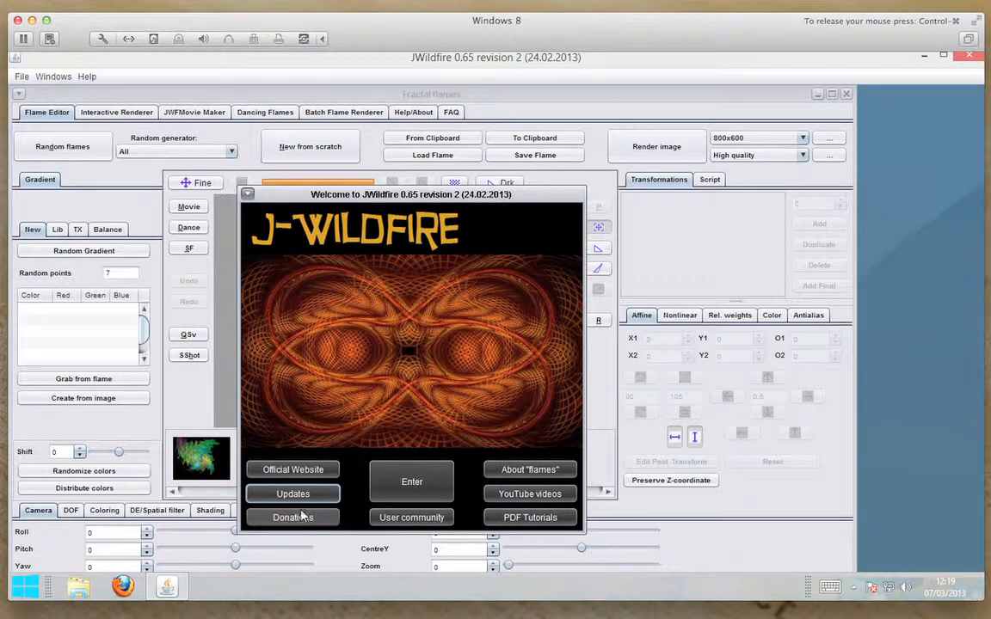
mouse_move(300, 517)
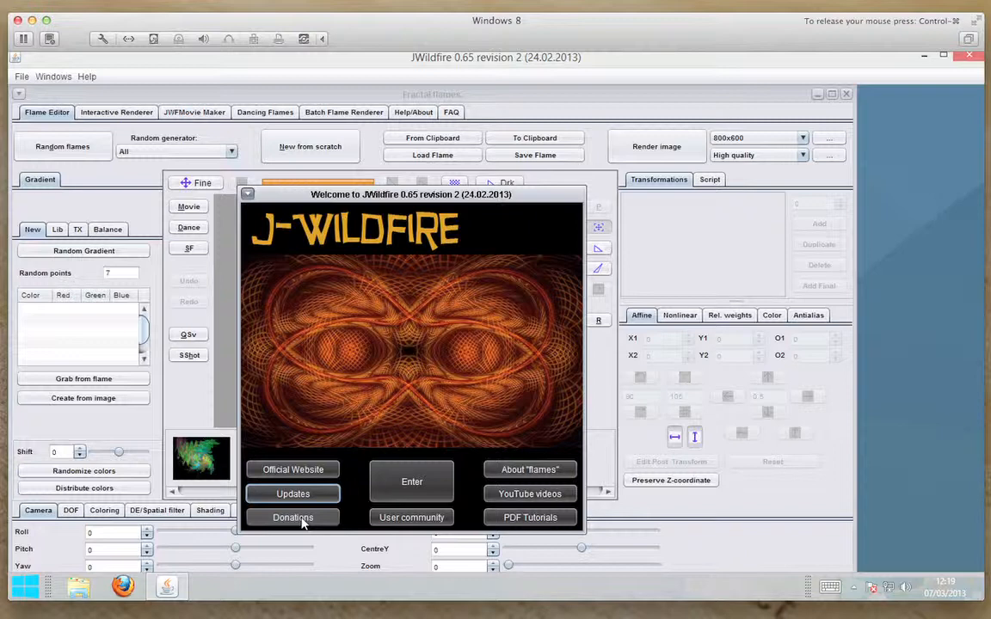
mouse_move(416, 525)
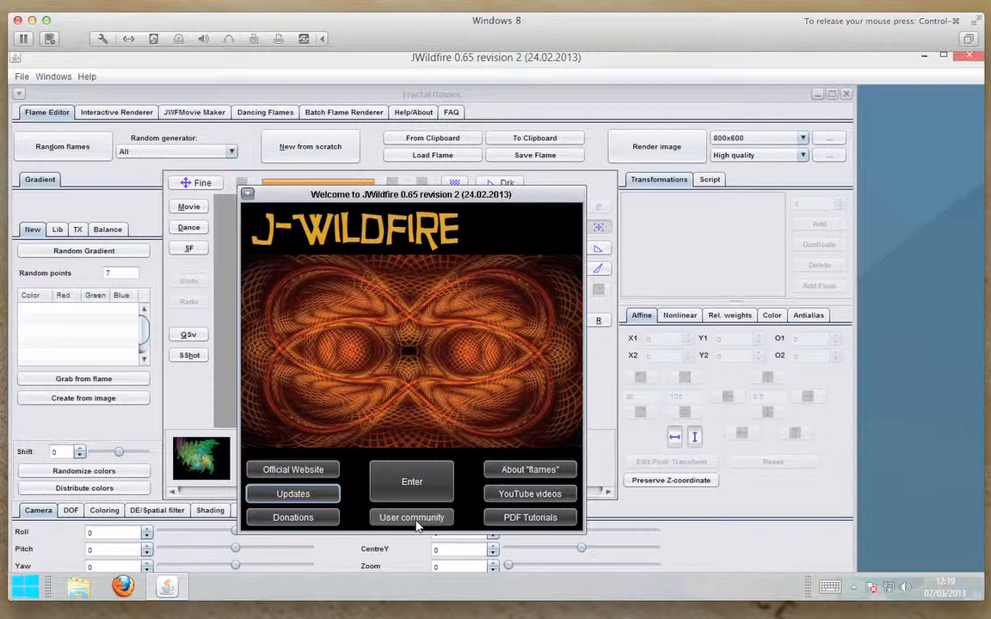
mouse_move(416, 525)
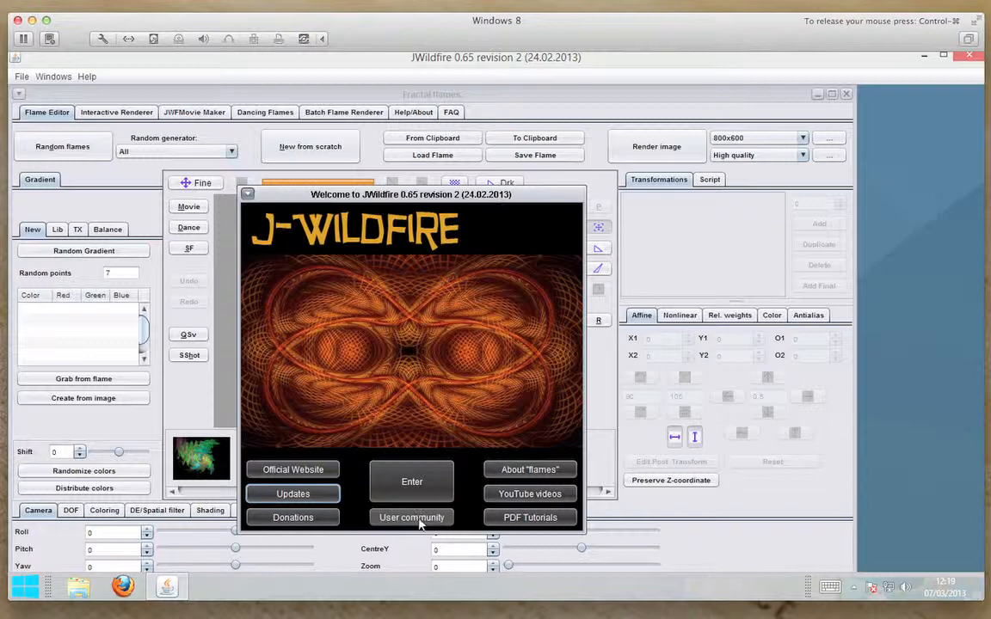
mouse_move(529, 470)
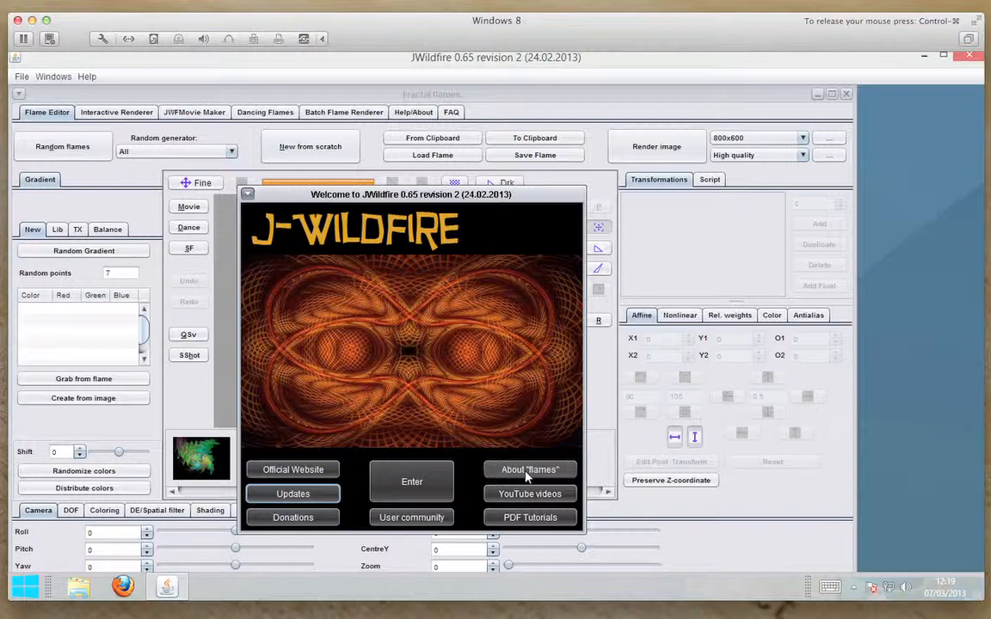
mouse_move(530, 494)
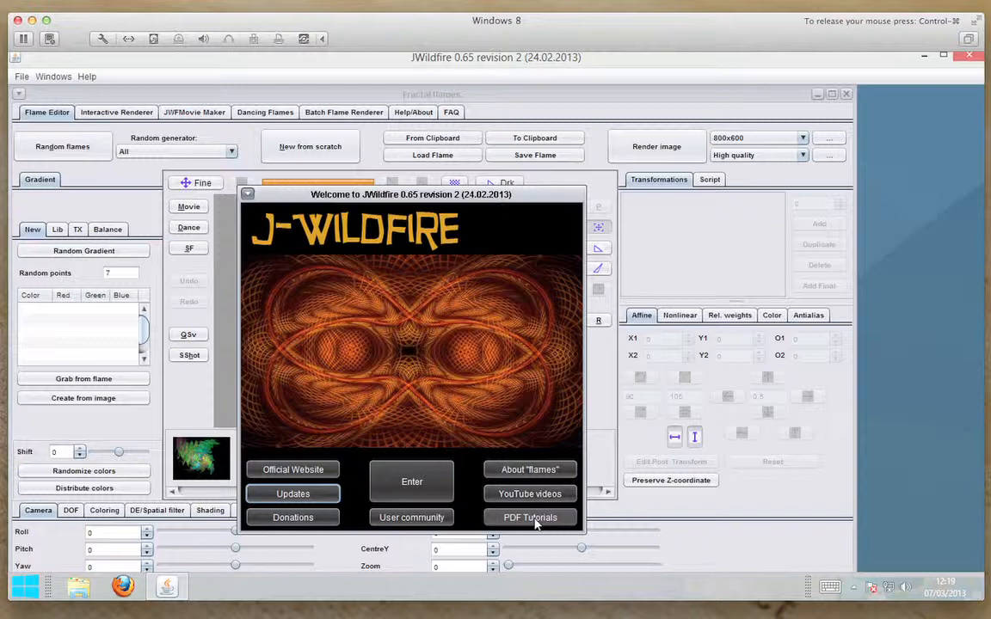
mouse_move(519, 523)
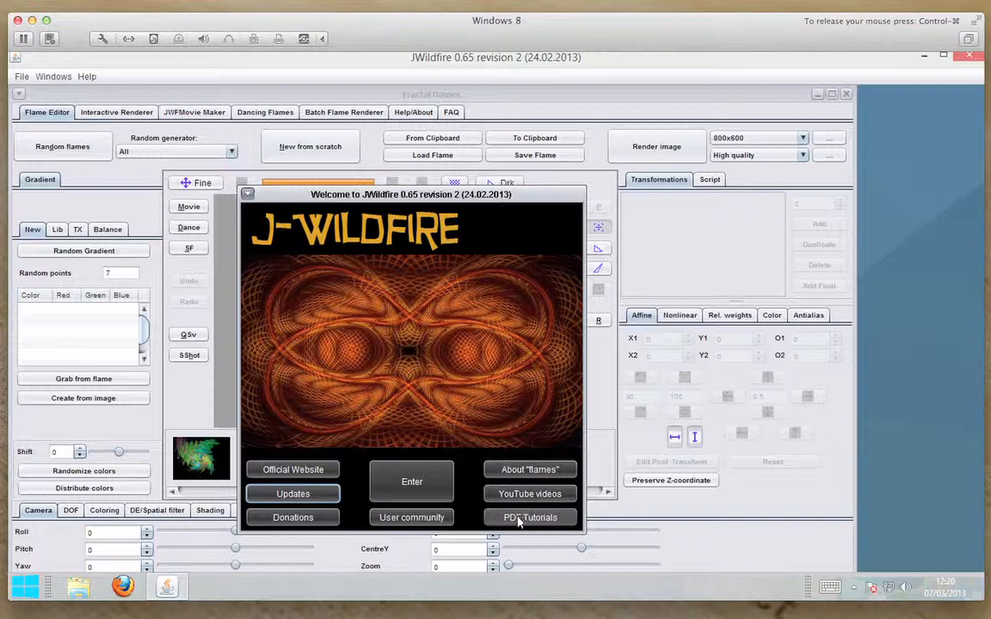
Dismiss the welcome window to reach the Flame Editor with its empty preview.
click(411, 481)
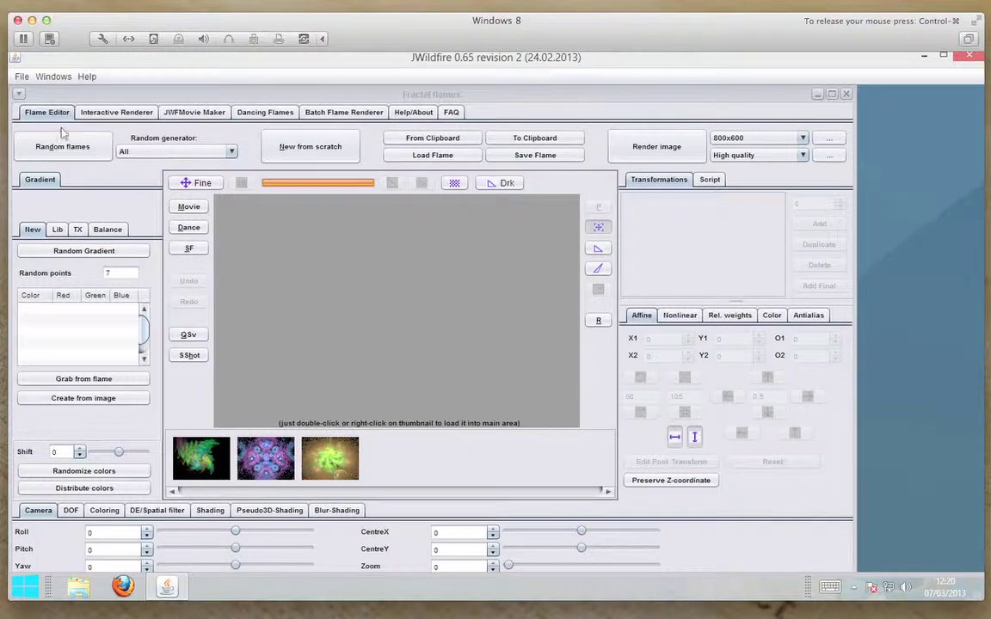
Generate a fresh batch of random flames in the Flame Editor.
click(62, 146)
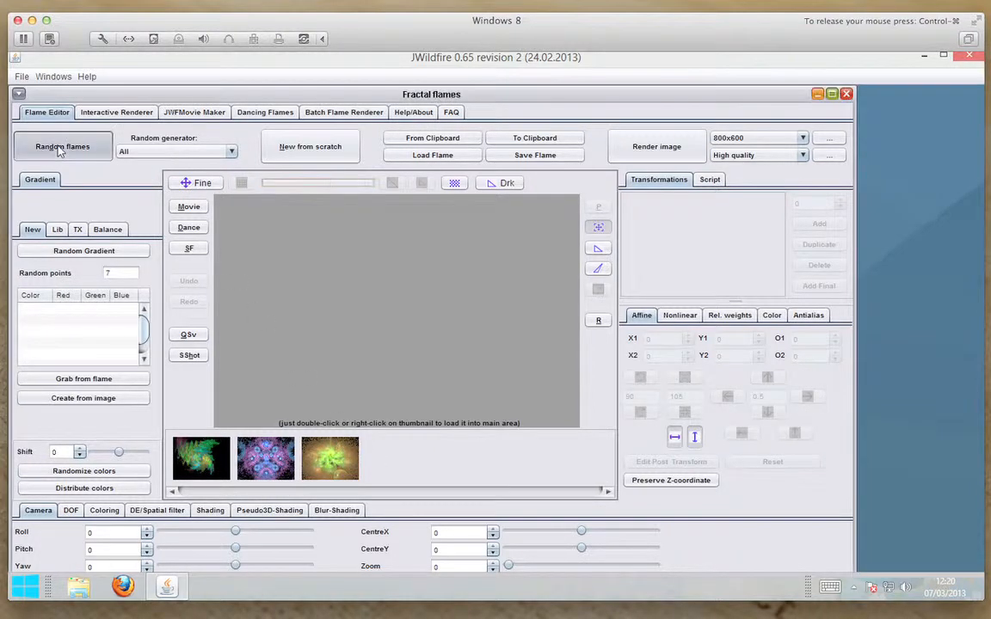
click(61, 145)
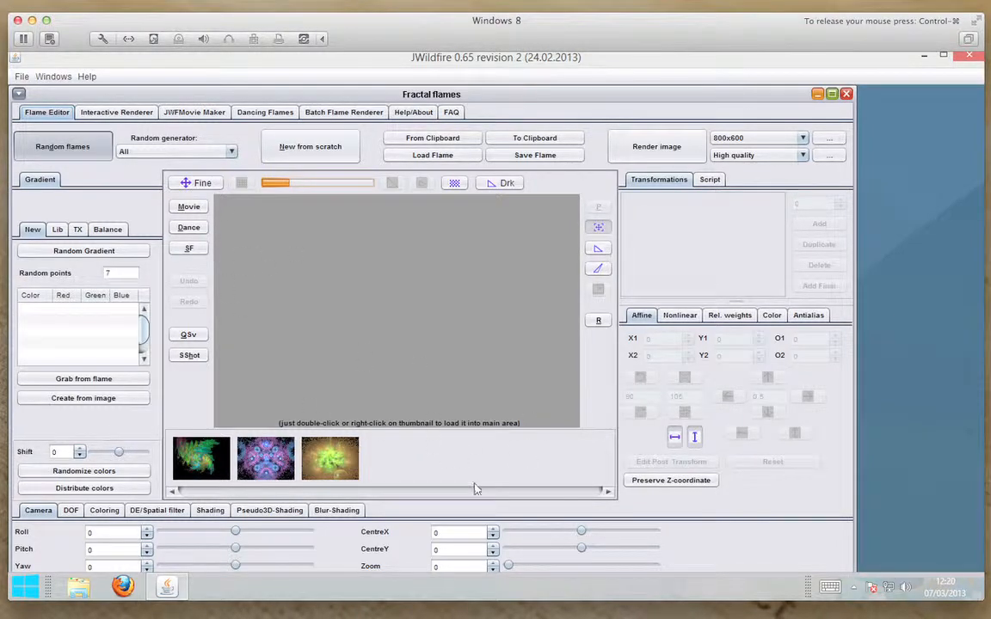
mouse_move(437, 461)
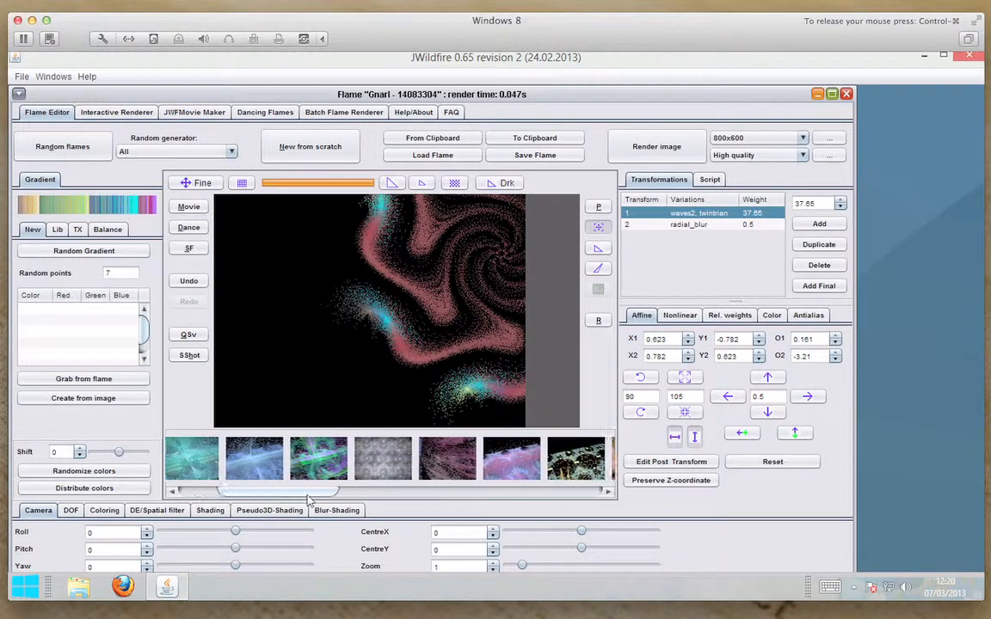
Load the blue symmetric Brokat flame from the thumbnail strip into the preview.
drag(310, 499, 430, 498)
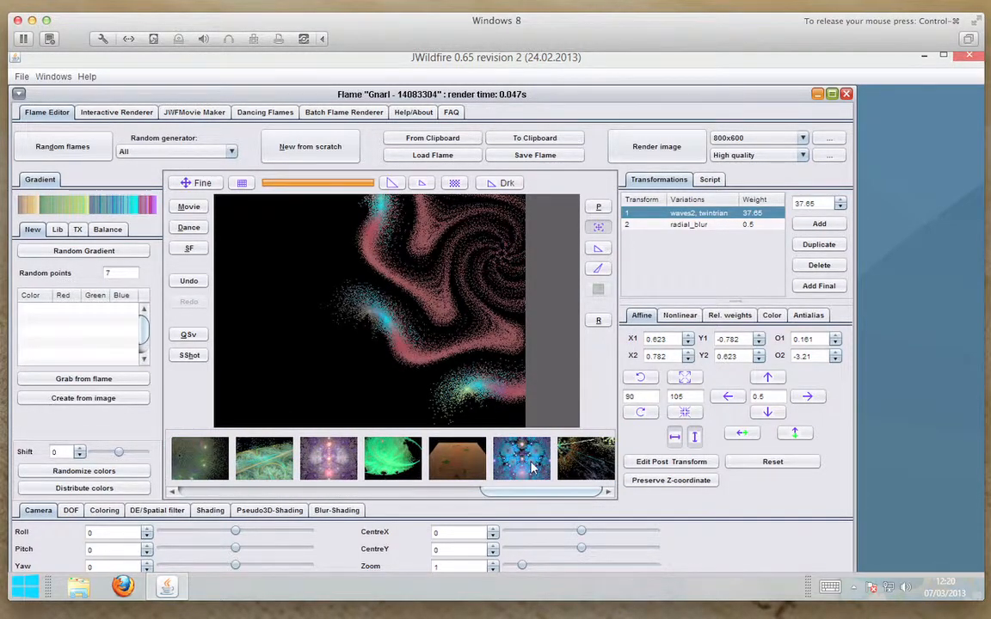
click(521, 457)
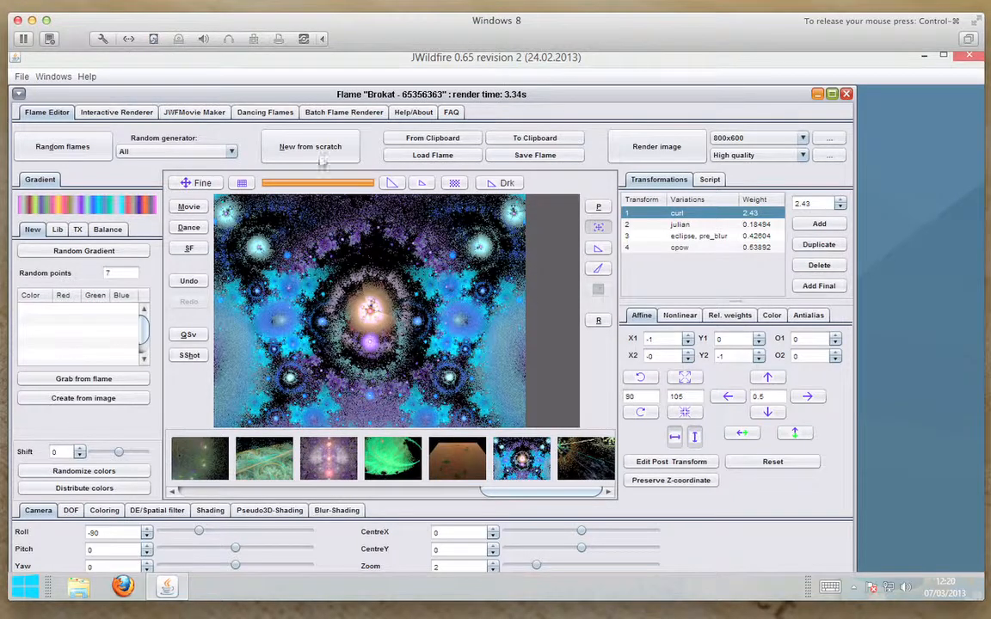
mouse_move(574, 191)
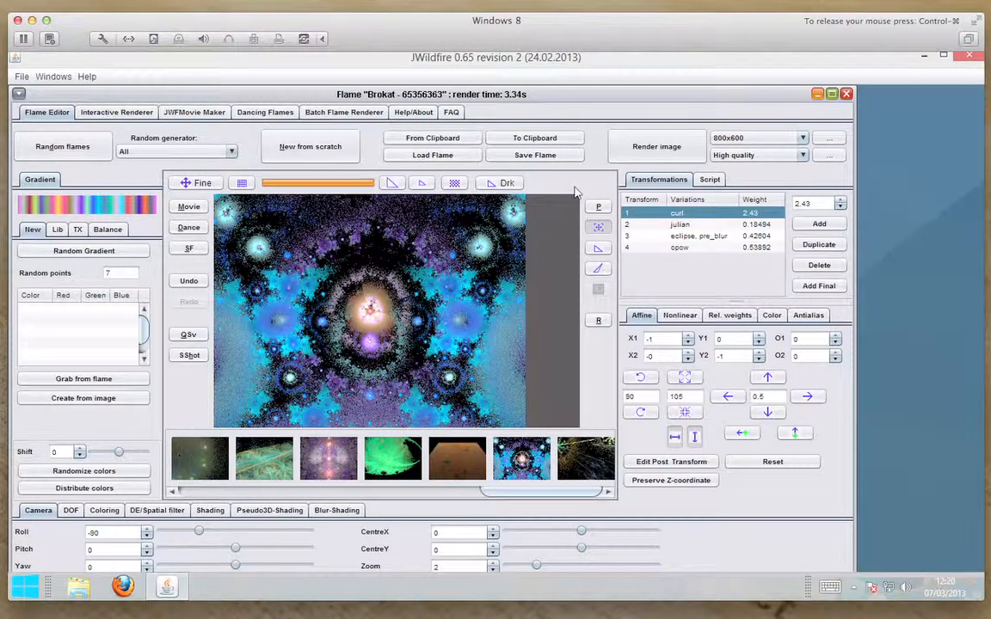
mouse_move(562, 185)
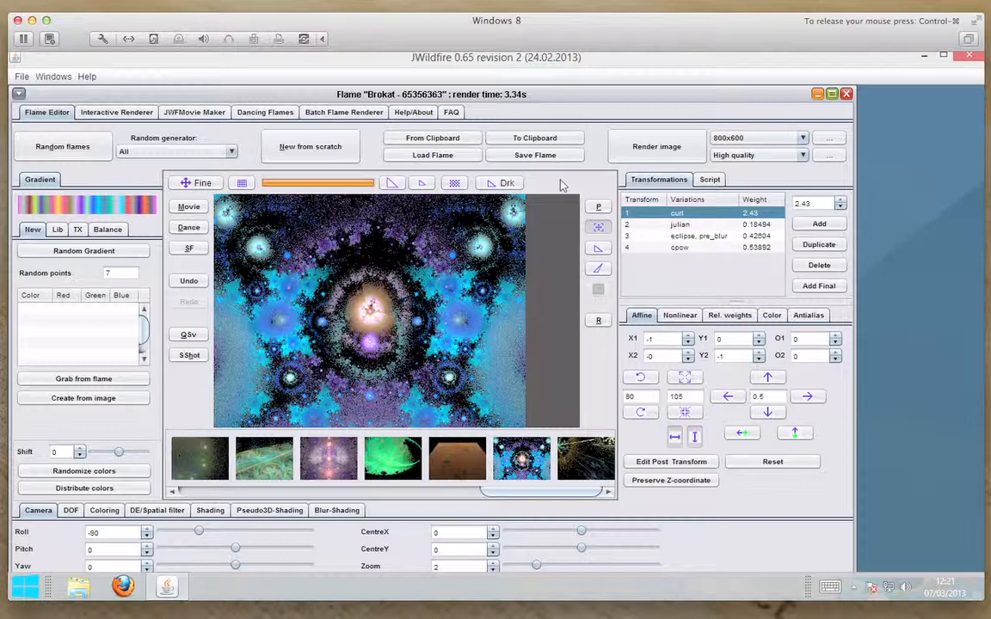
mouse_move(561, 193)
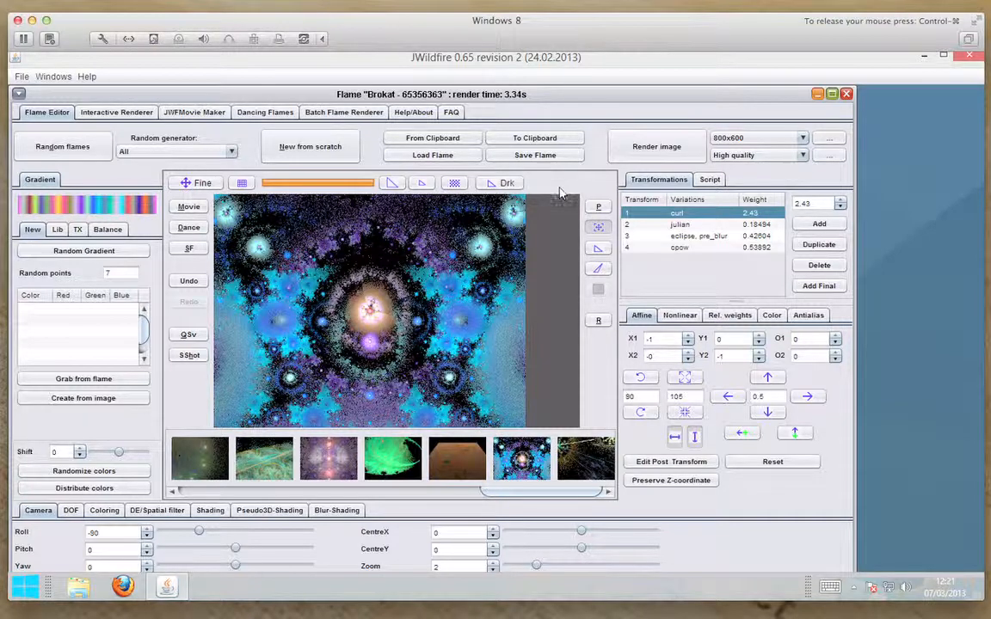